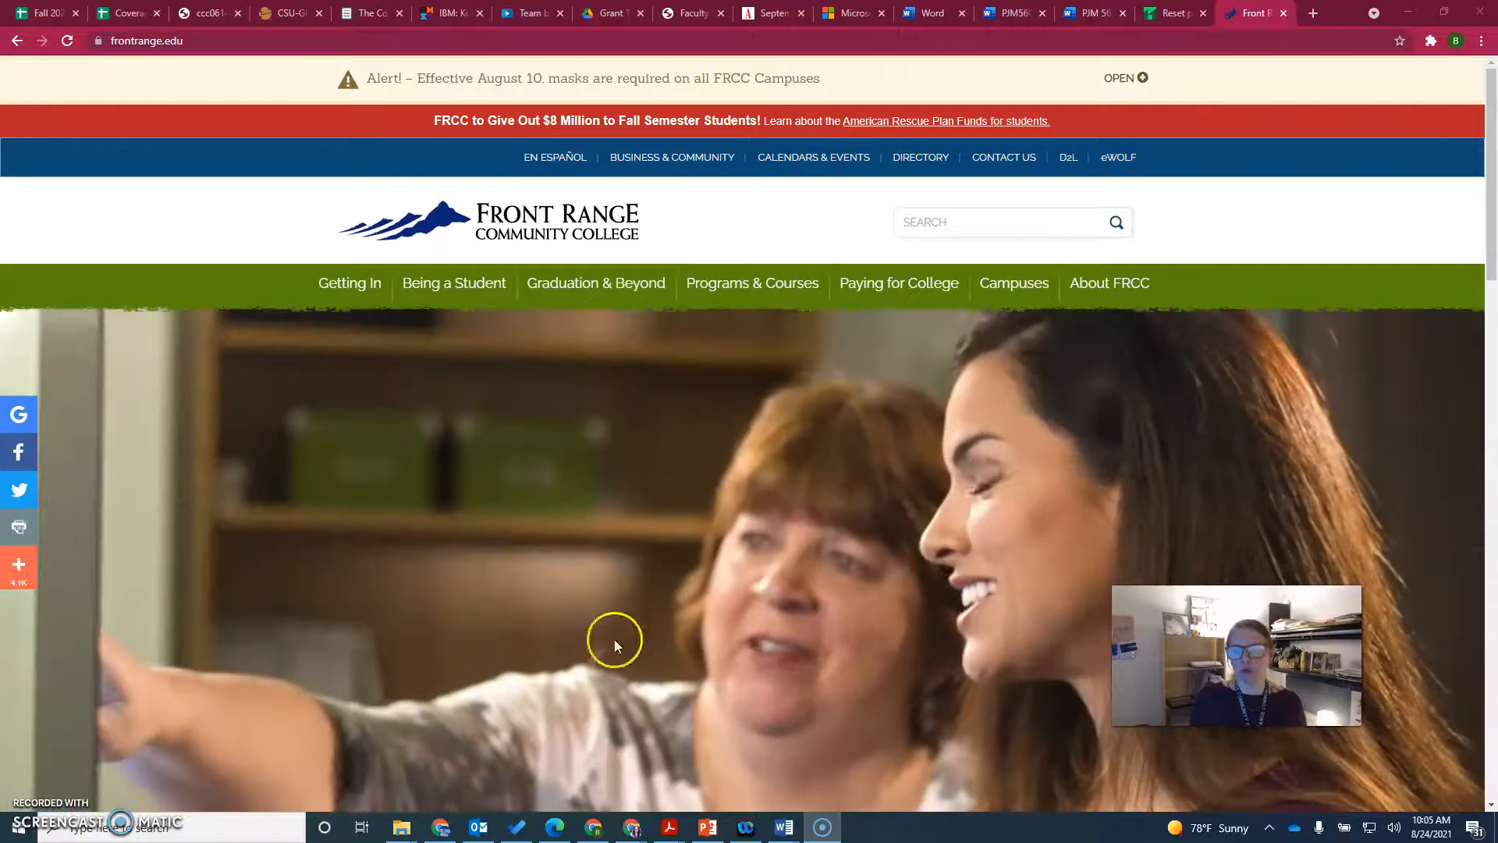
mouse_move(1067, 157)
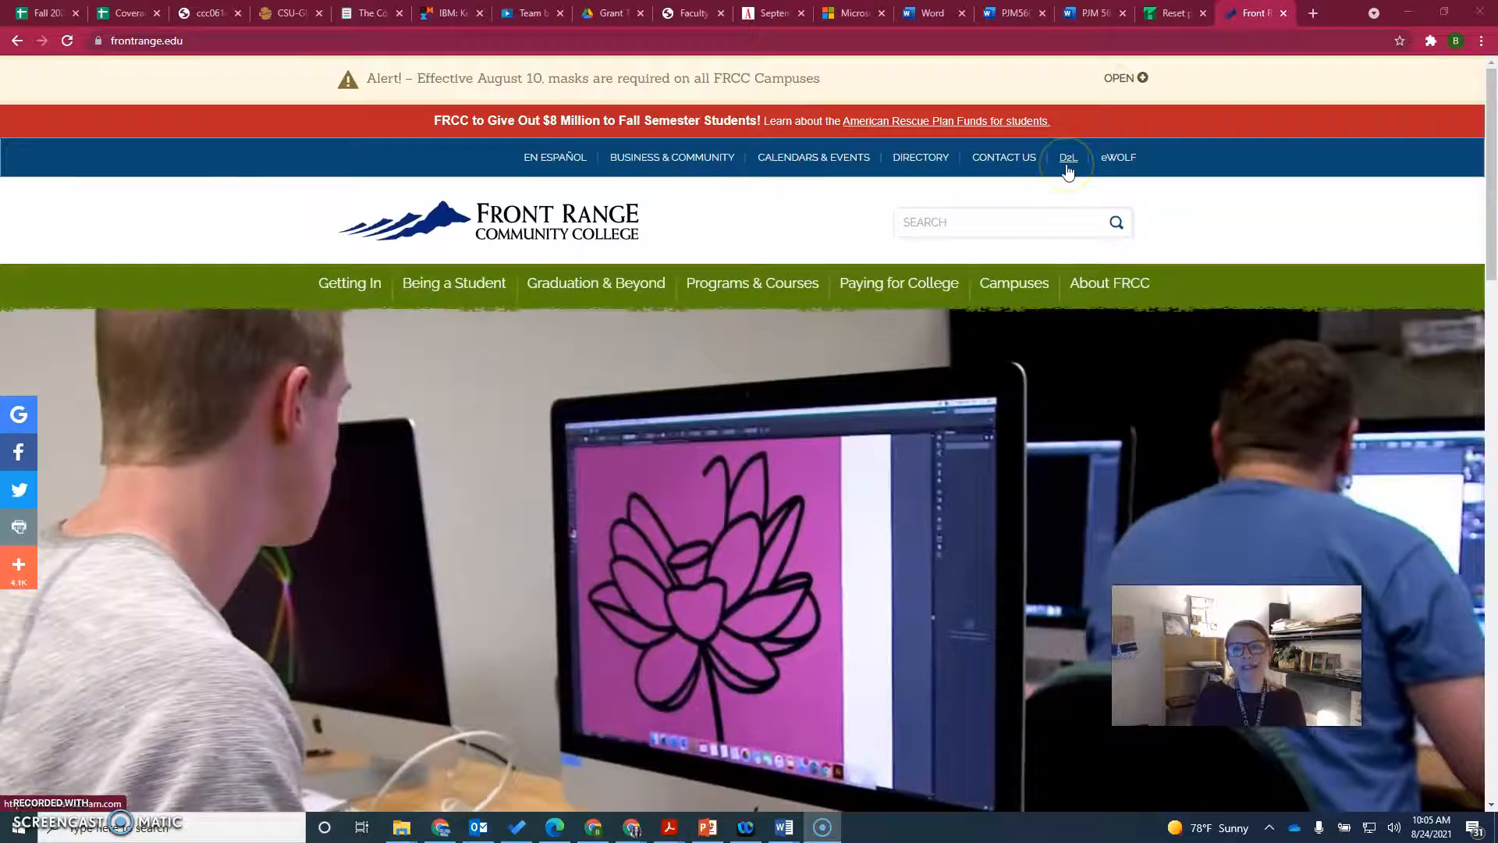
Go to the Front Range Community College D2L sign-in page from frontrange.edu.
click(1067, 157)
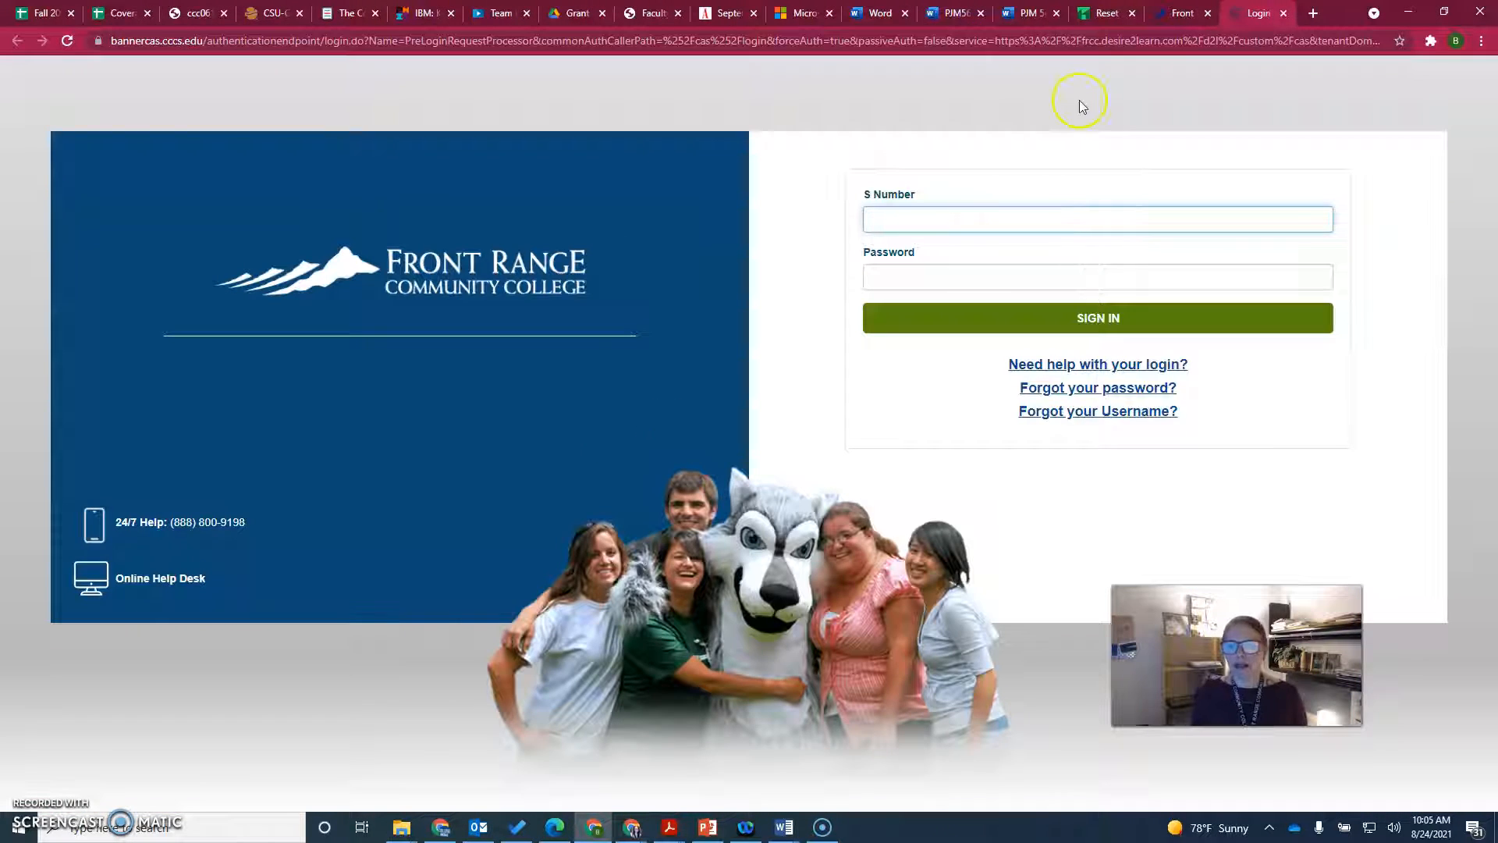
Enter the S Number and password and sign in to D2L.
click(1097, 219)
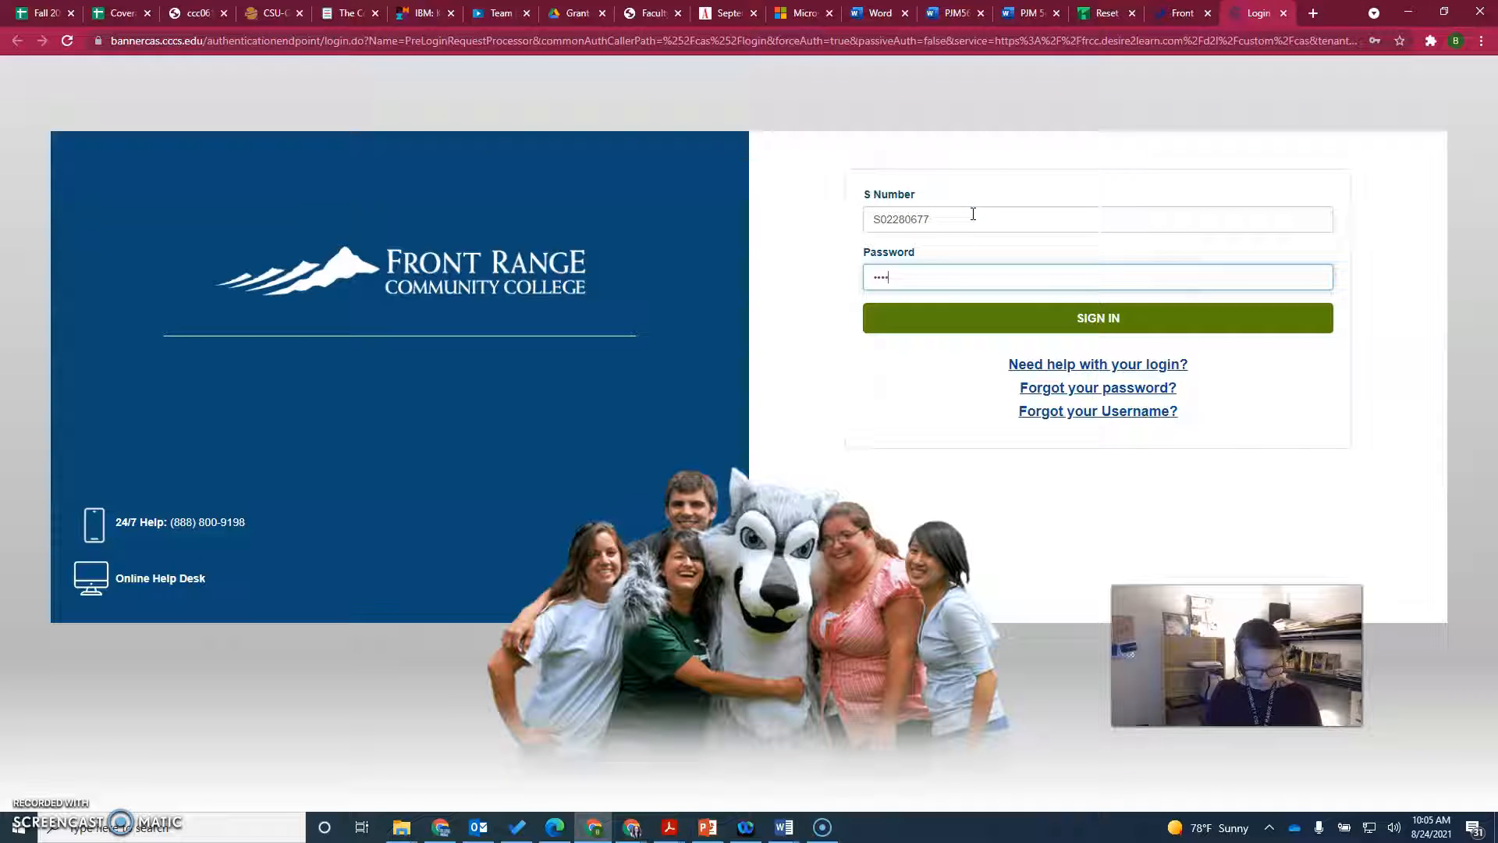
text(password)
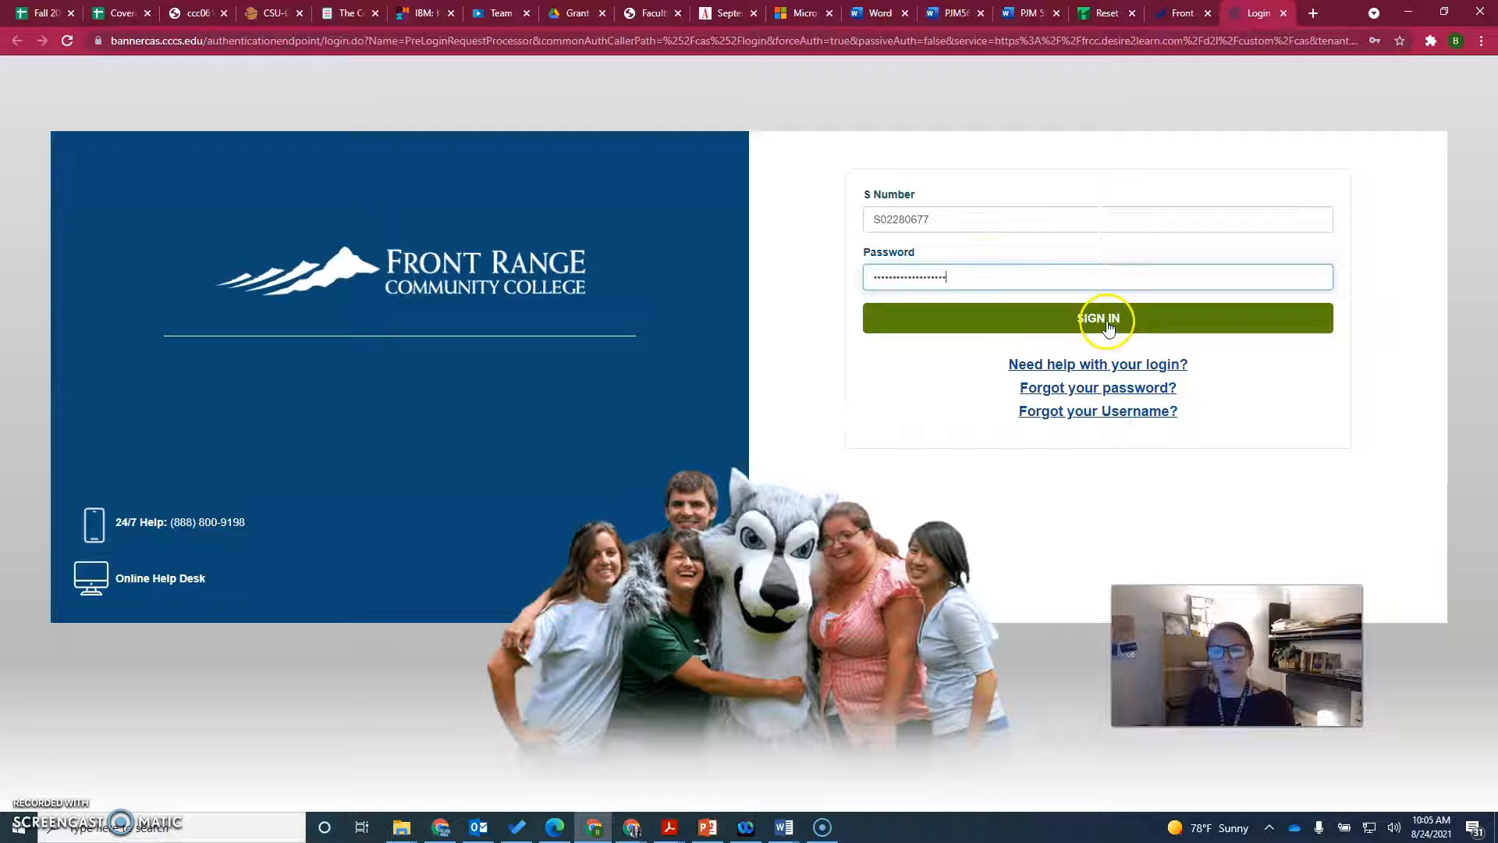
mouse_move(1085, 411)
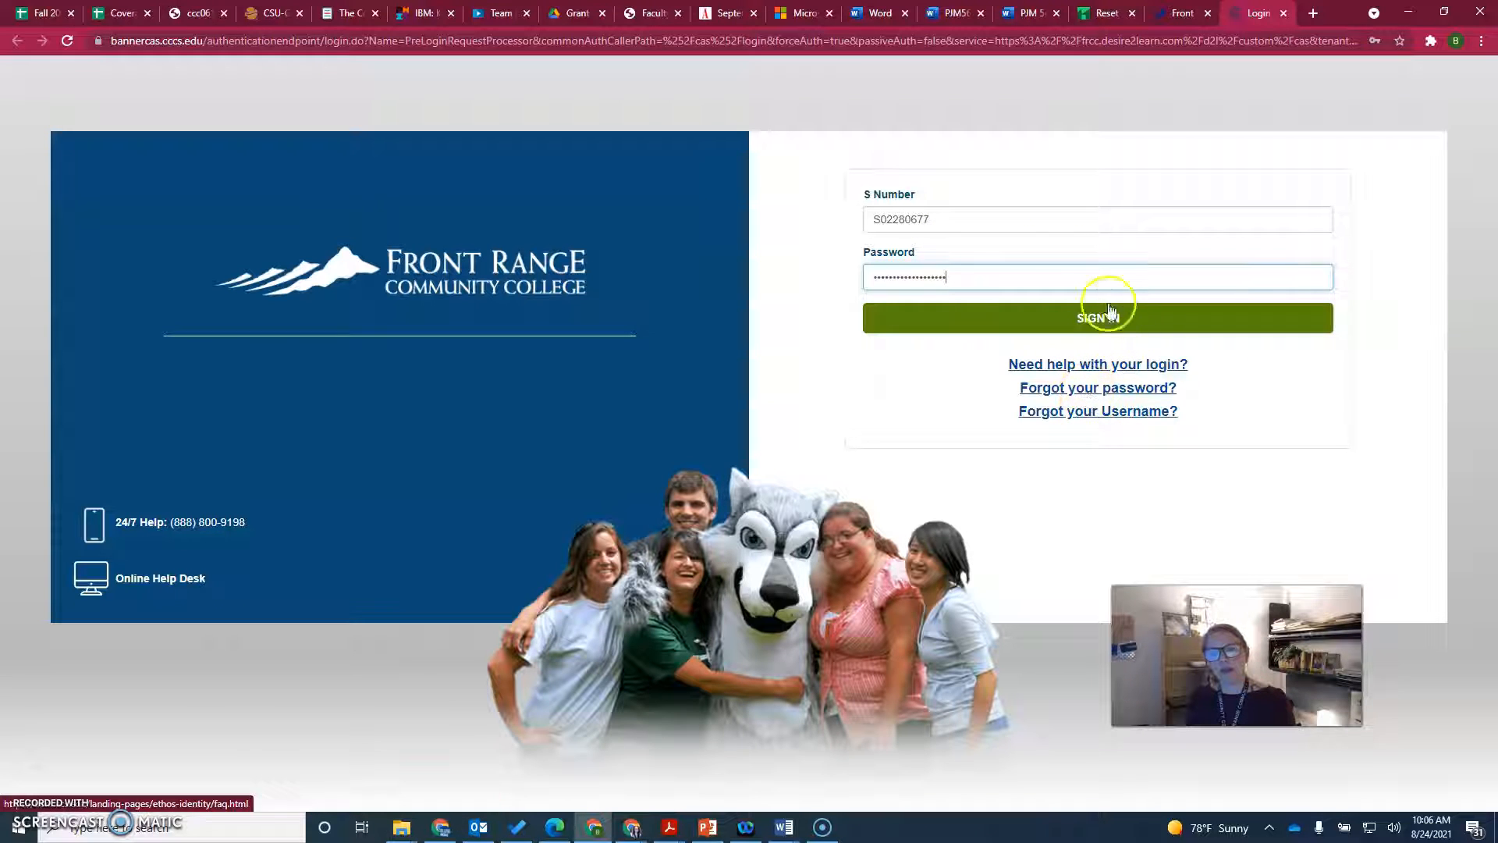
click(1097, 317)
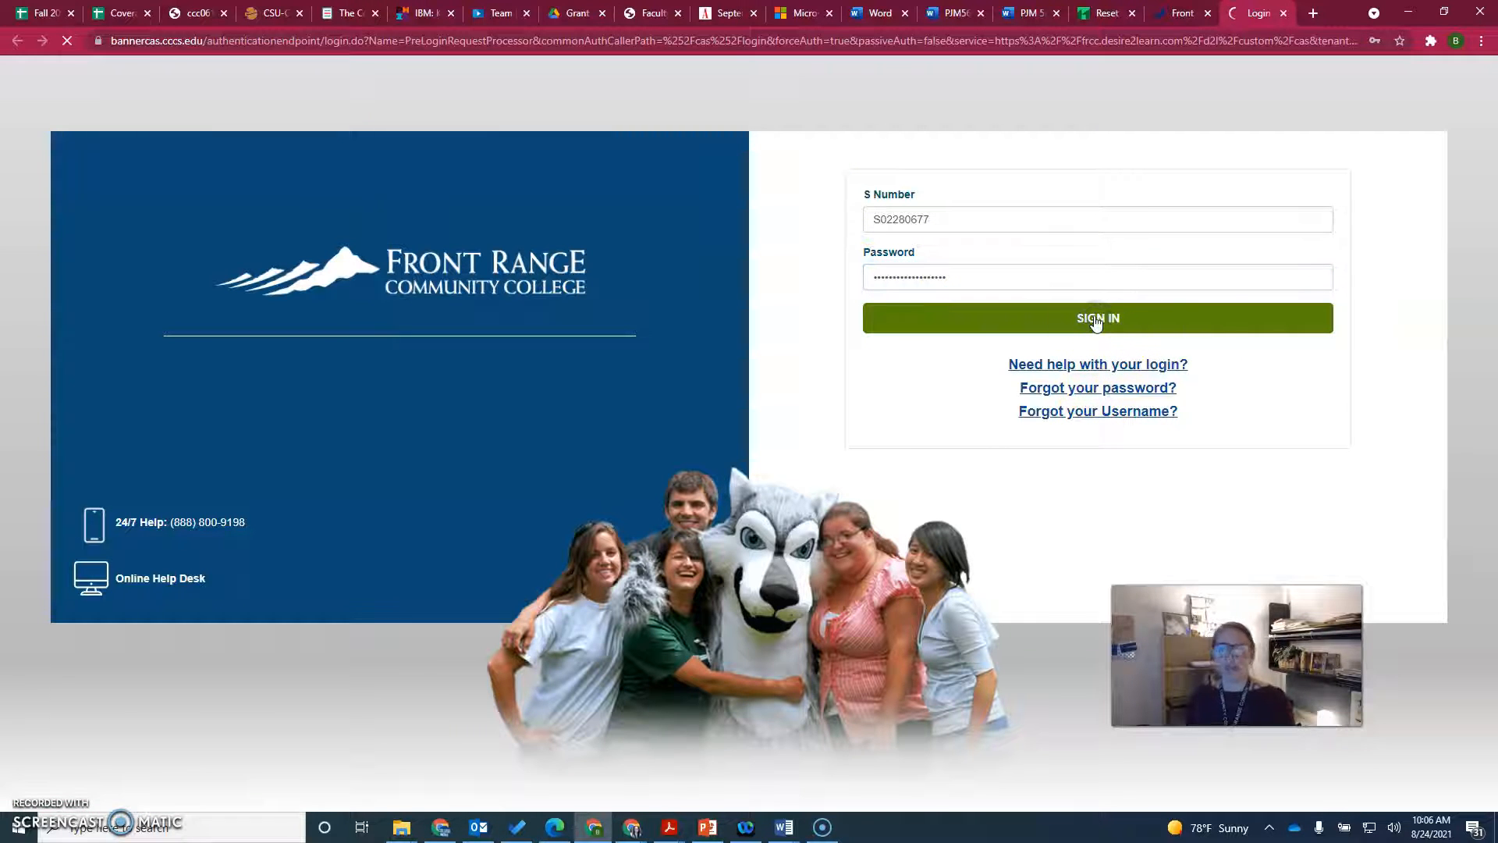
click(1097, 317)
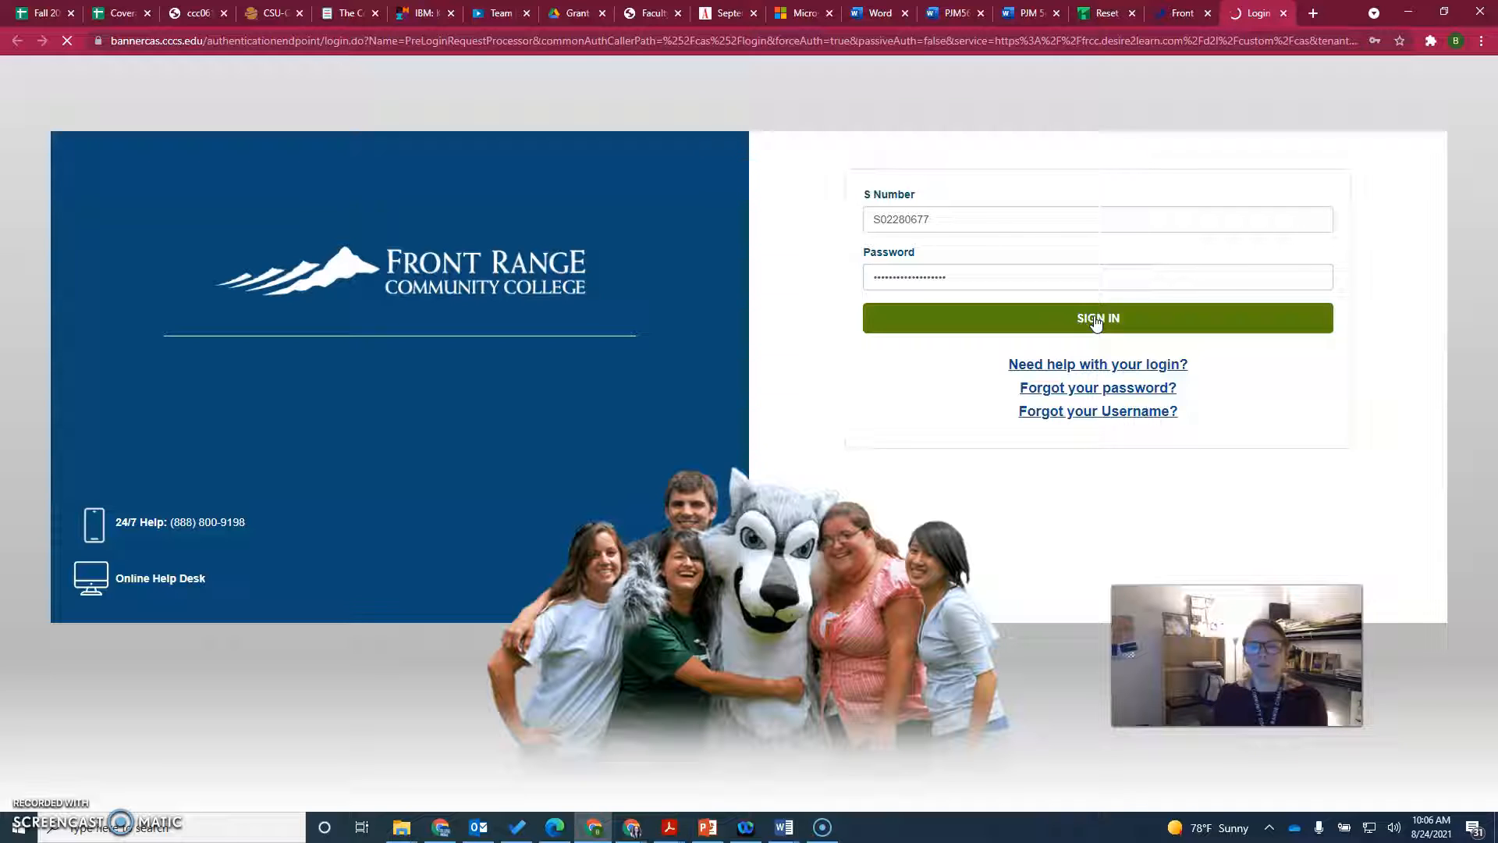
click(1096, 317)
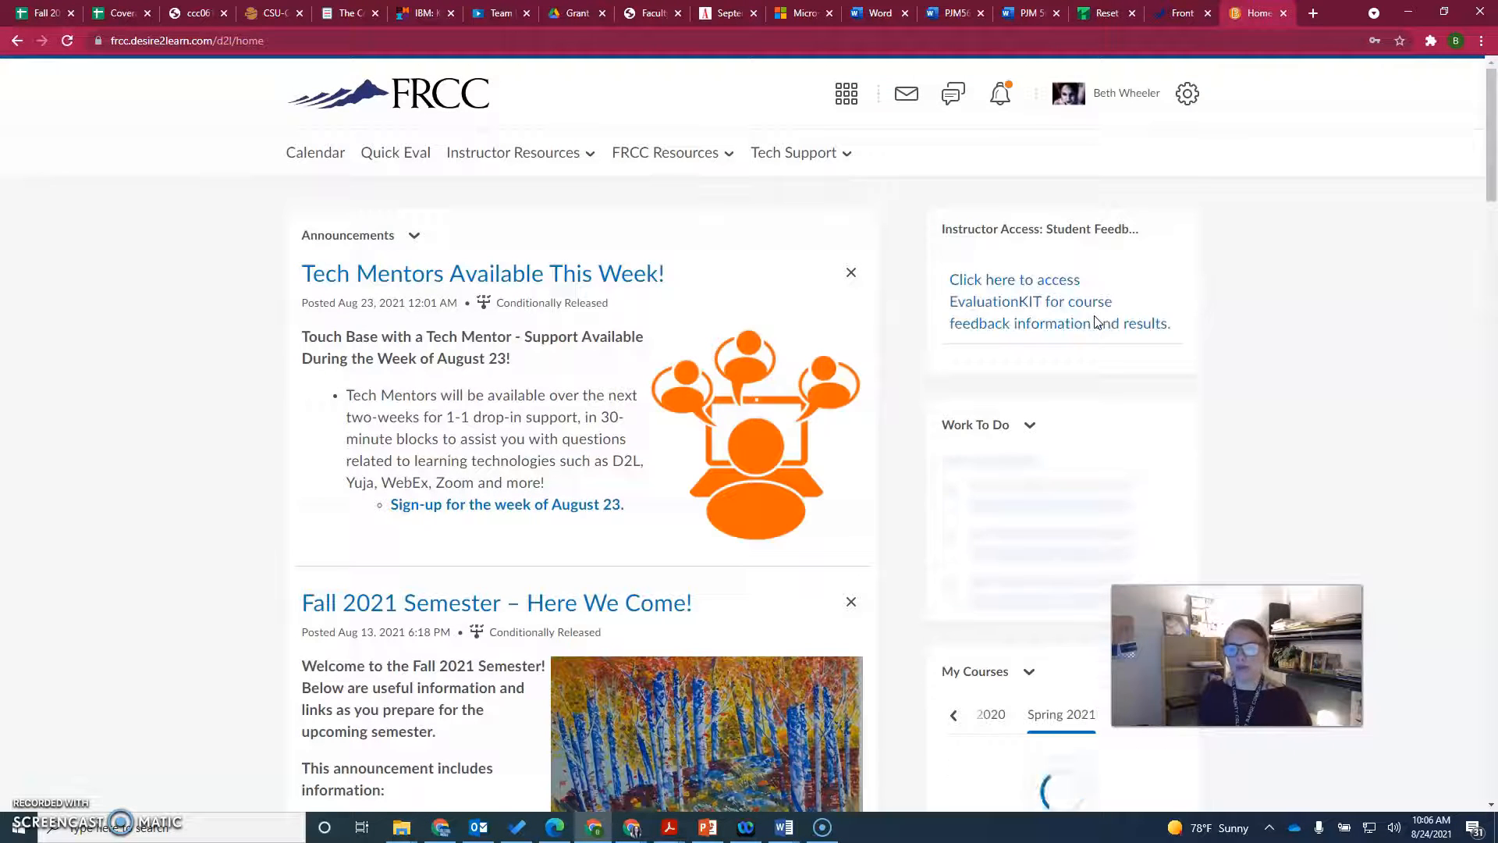
mouse_move(136, 387)
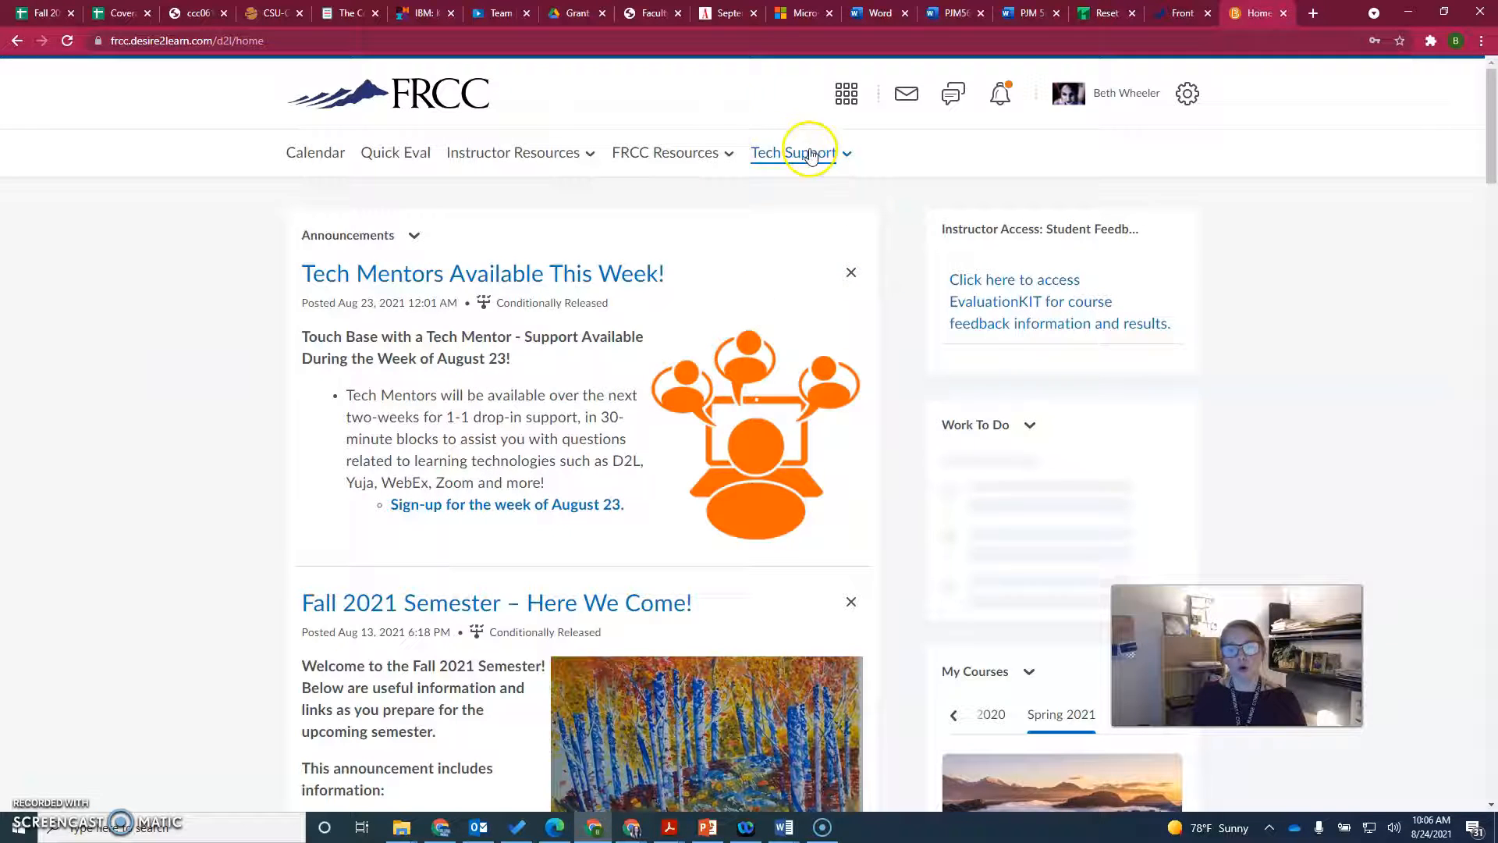
mouse_move(797, 112)
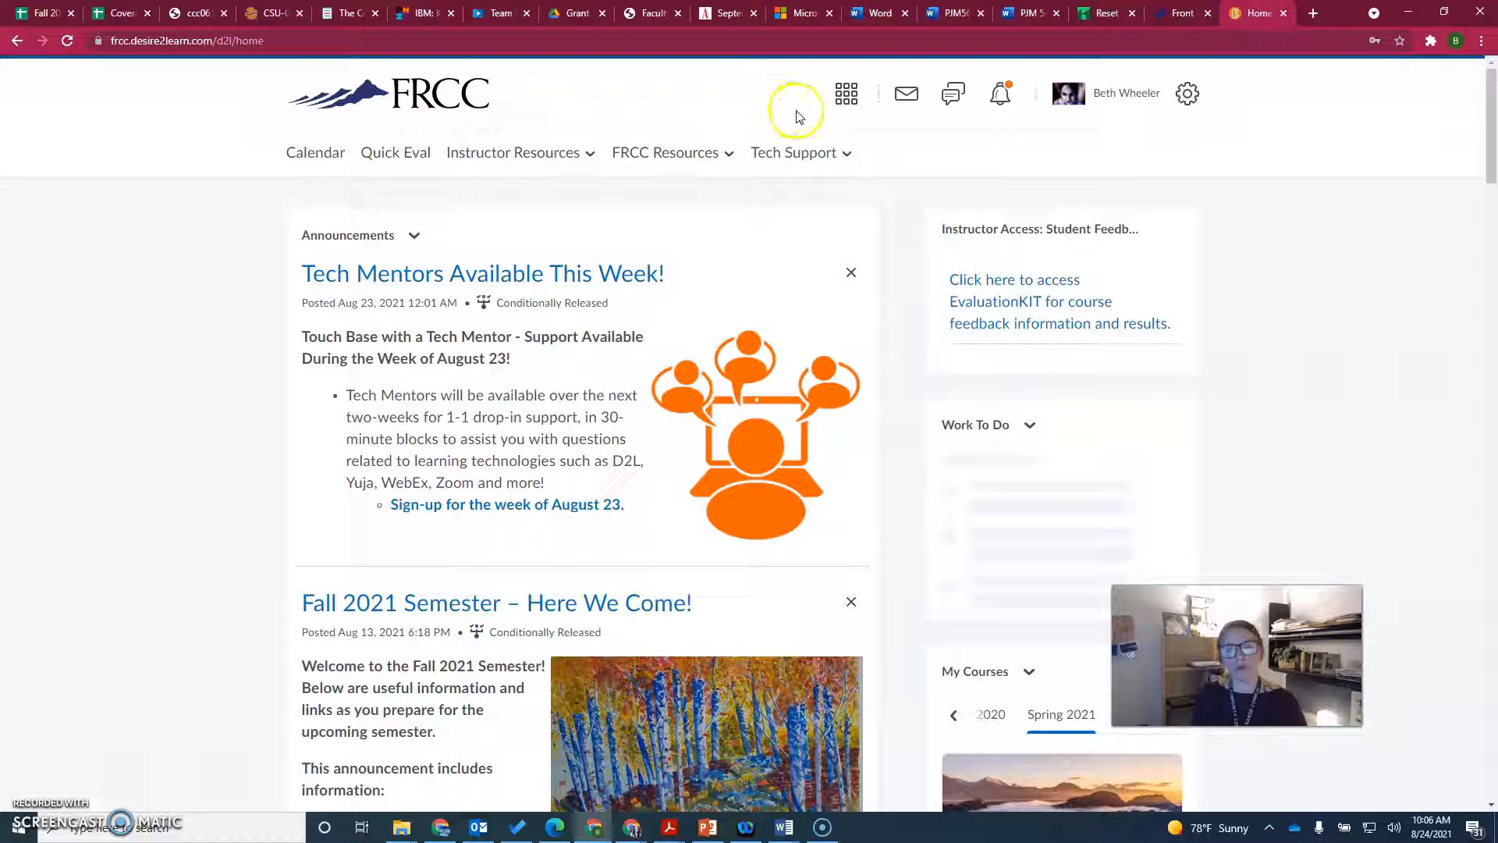
mouse_move(845, 92)
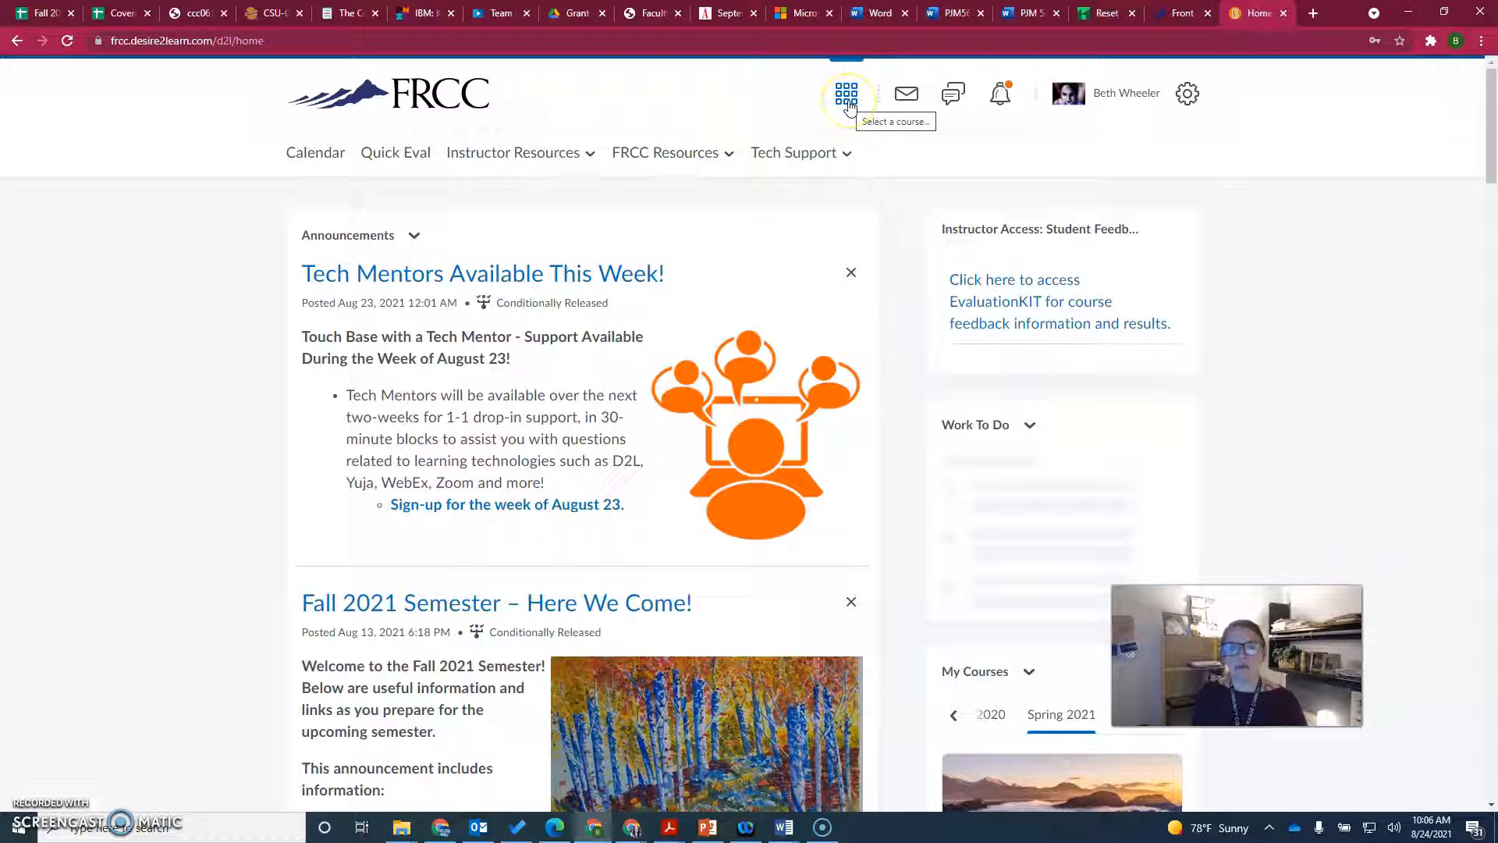
Browse the course selector list to locate ENG121104 English Composition I FA21.
click(846, 92)
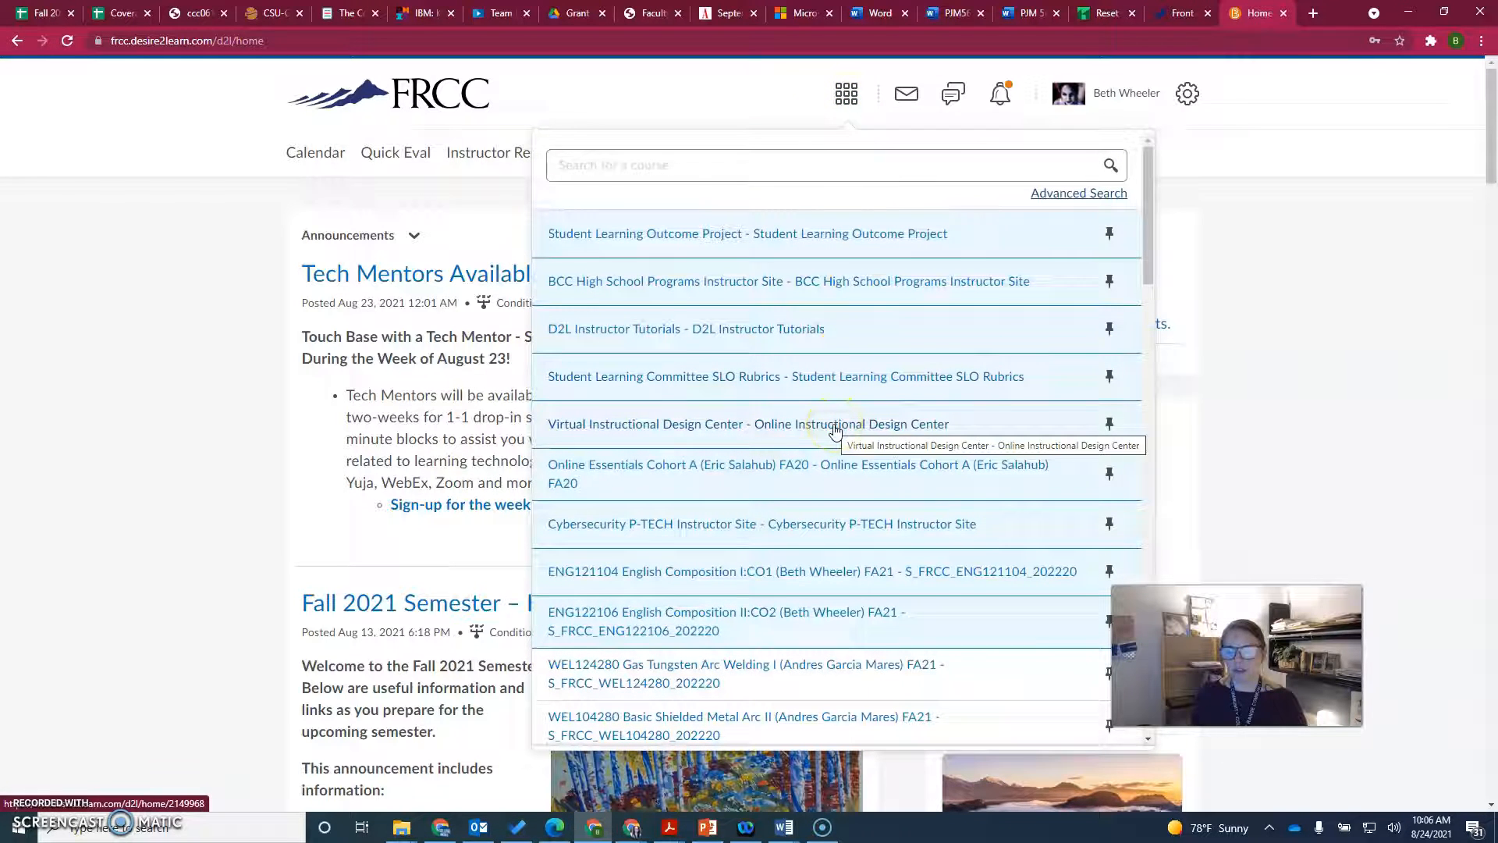
mouse_move(836, 527)
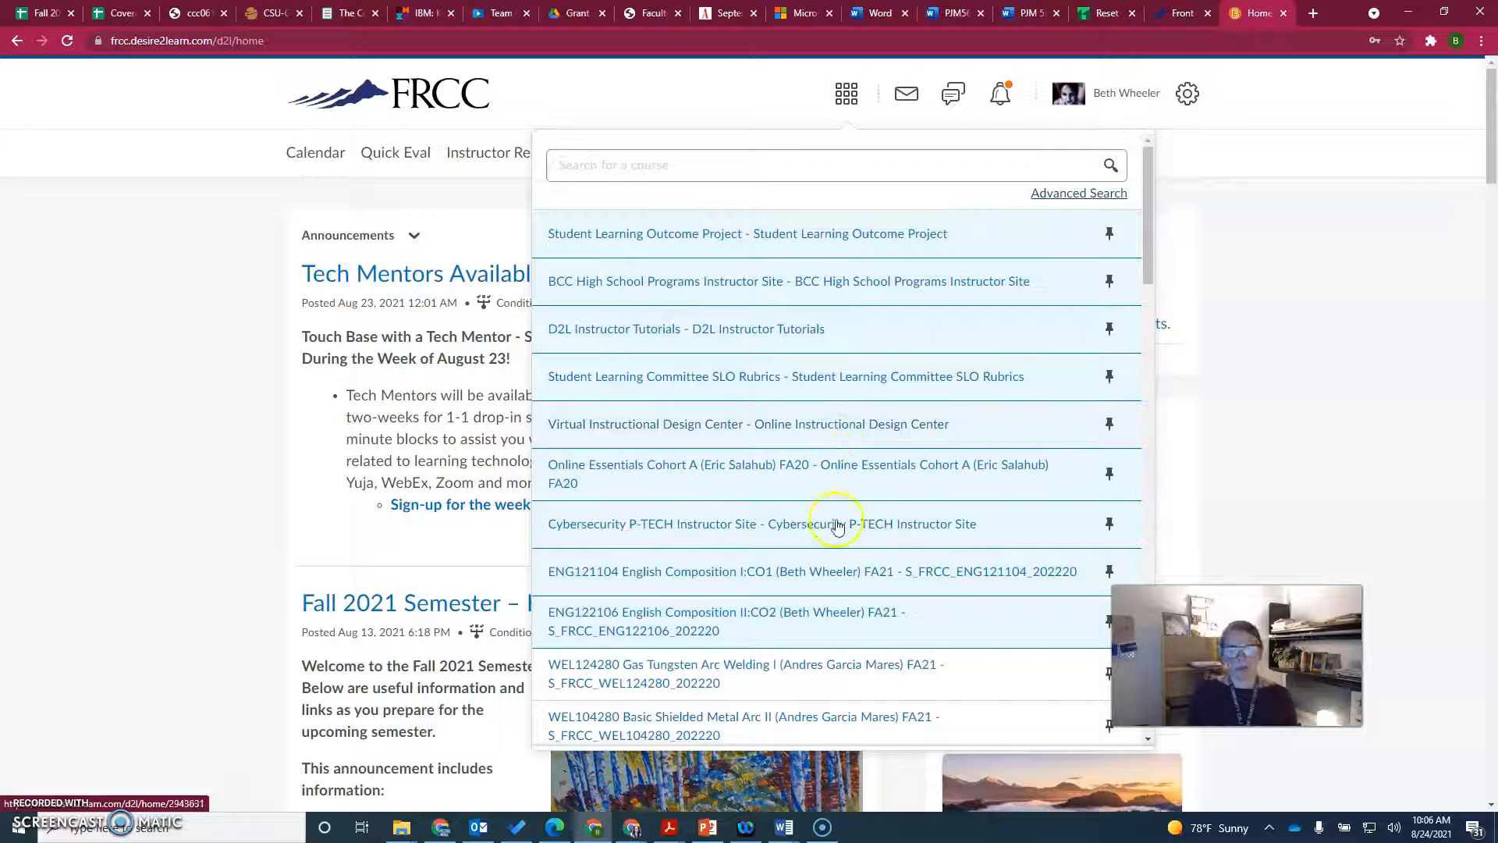
scroll(down, 3)
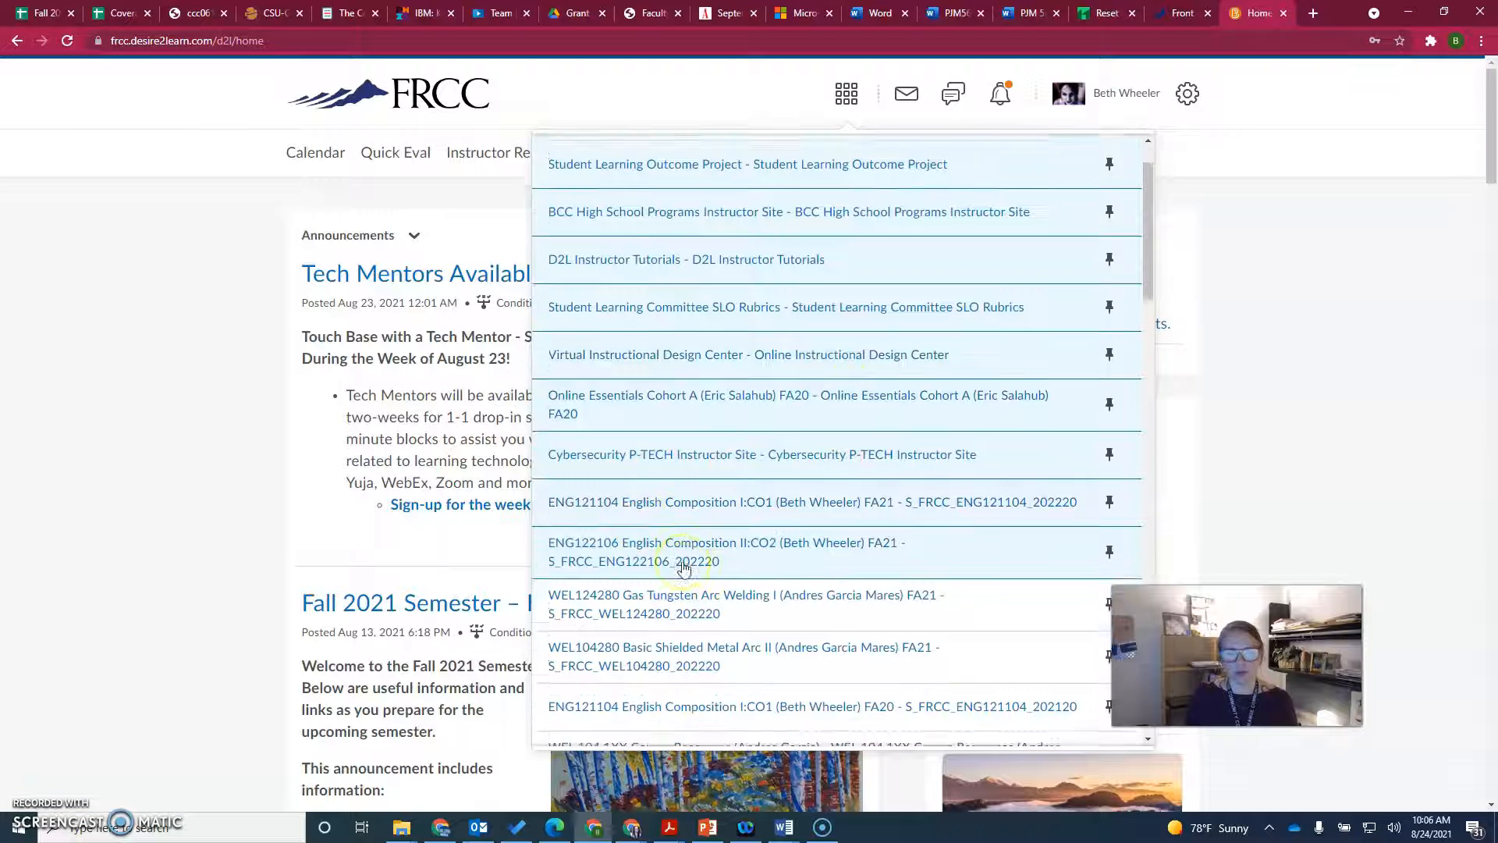
scroll(up, 3)
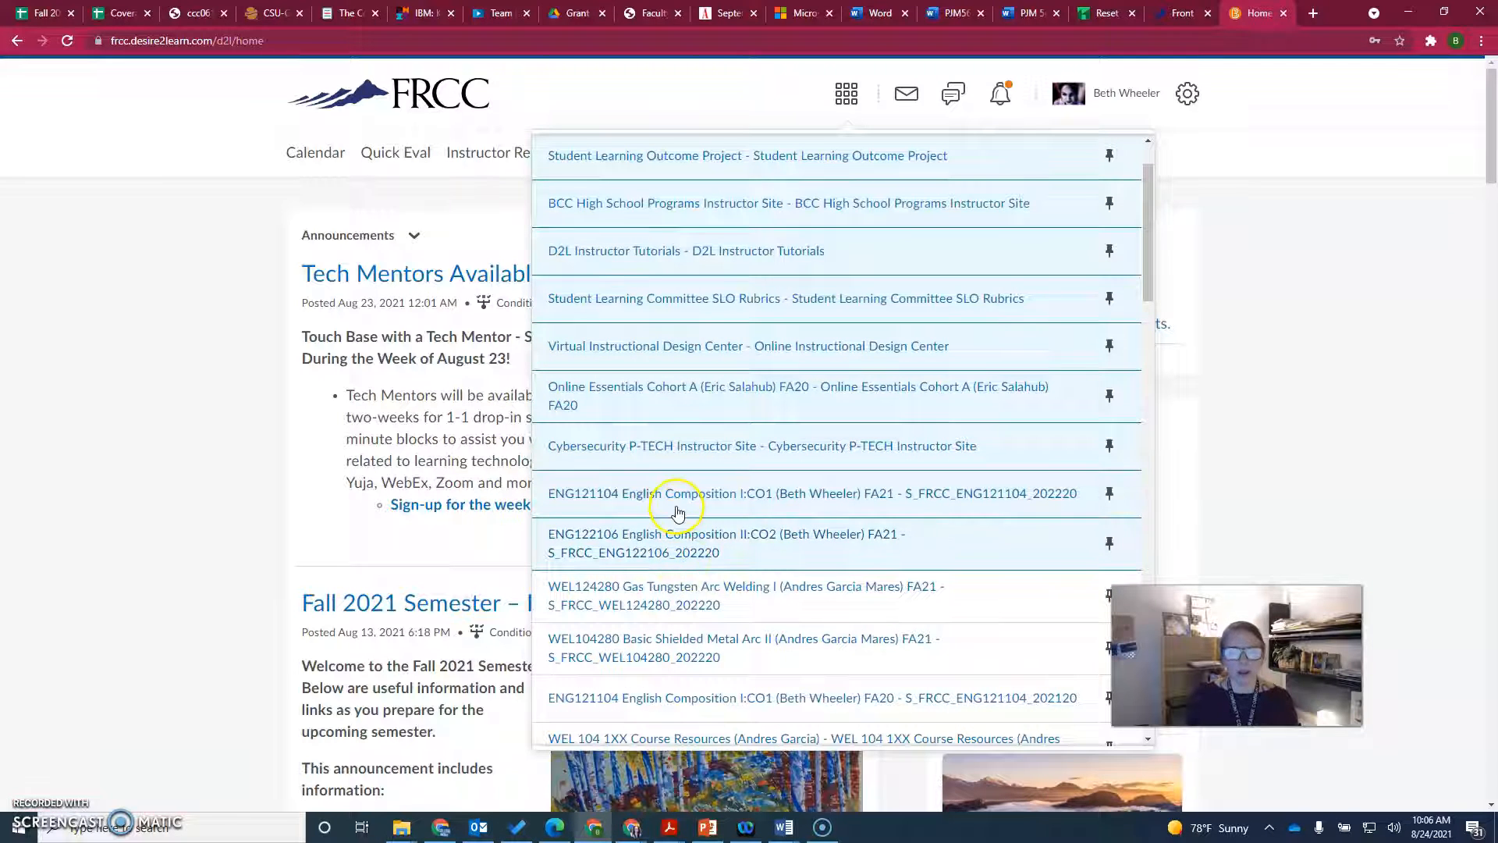
mouse_move(688, 505)
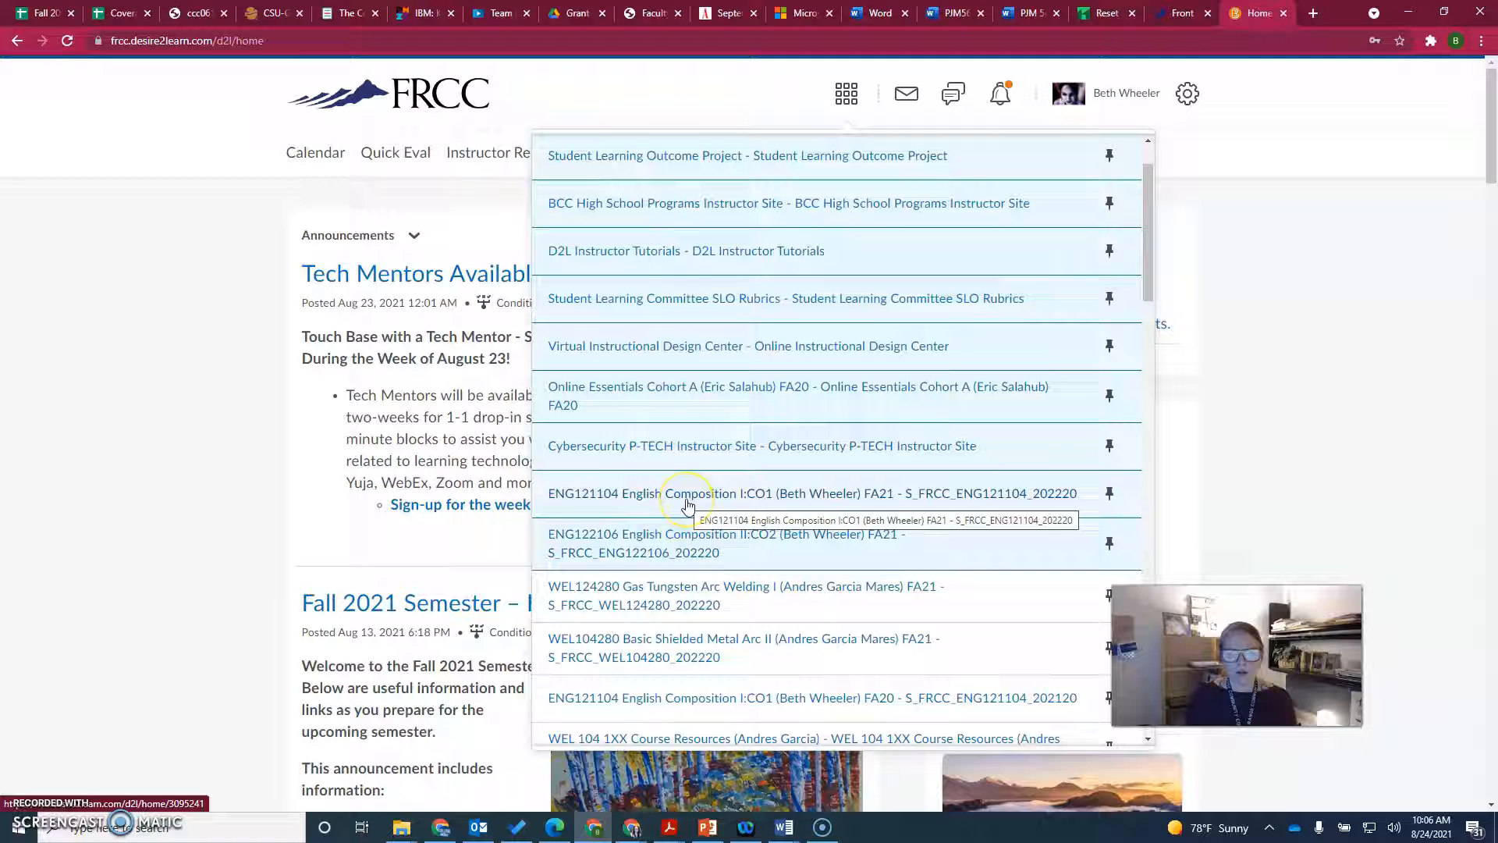
mouse_move(846, 93)
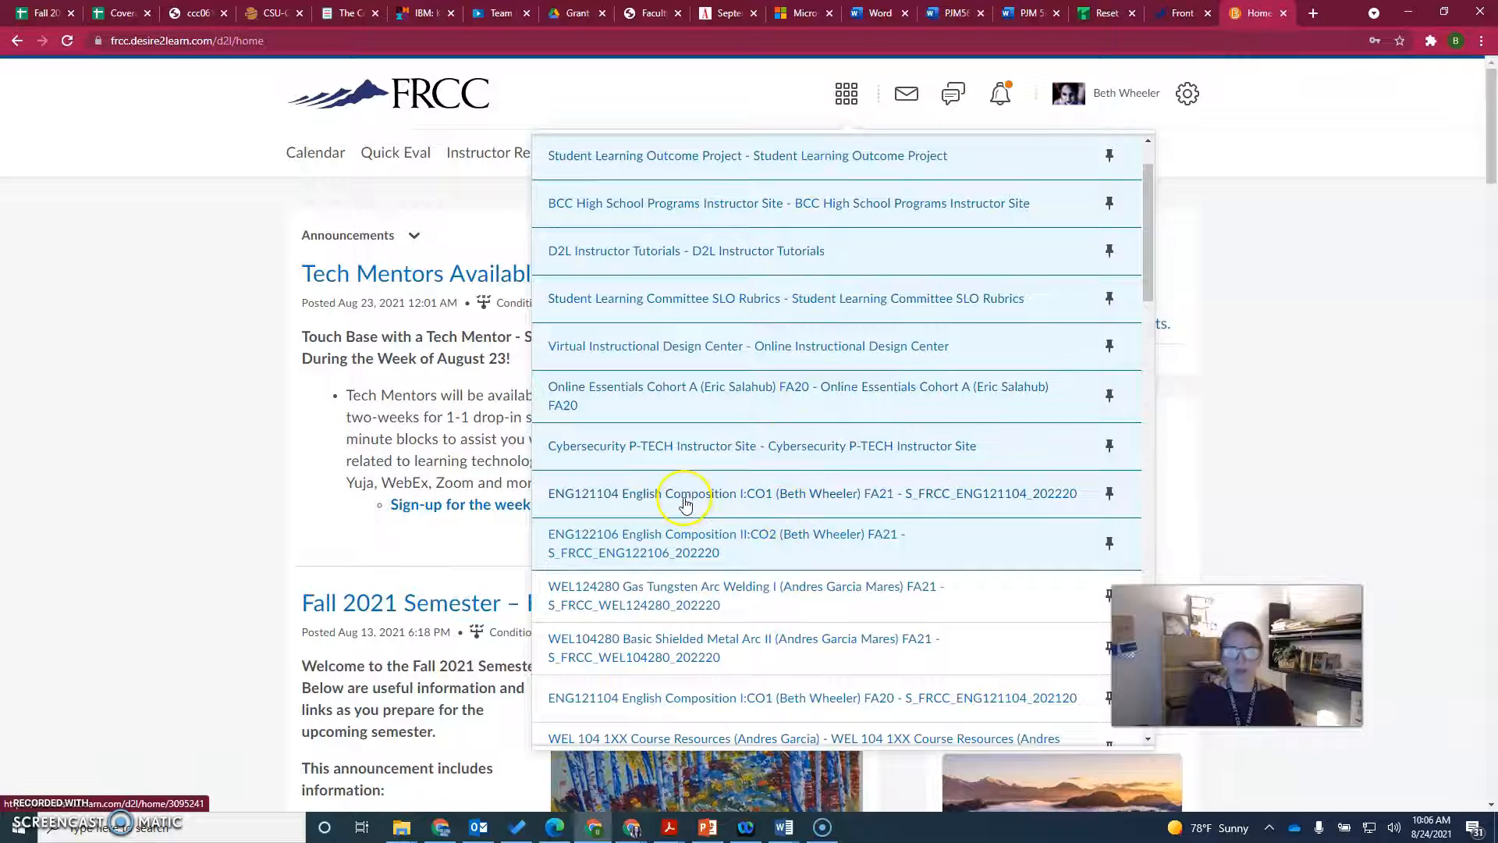
mouse_move(684, 493)
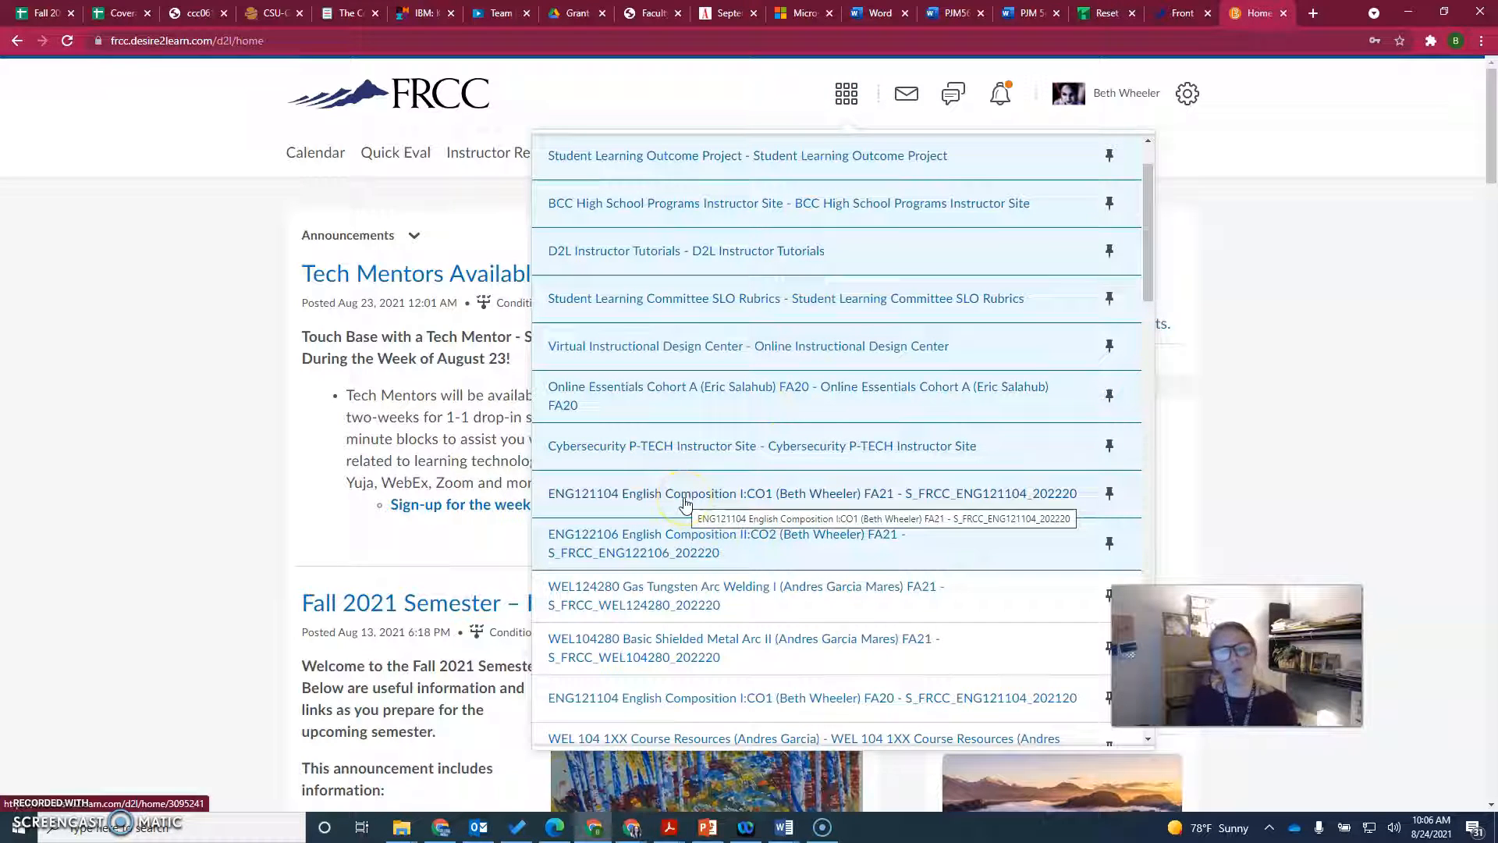
mouse_move(873, 499)
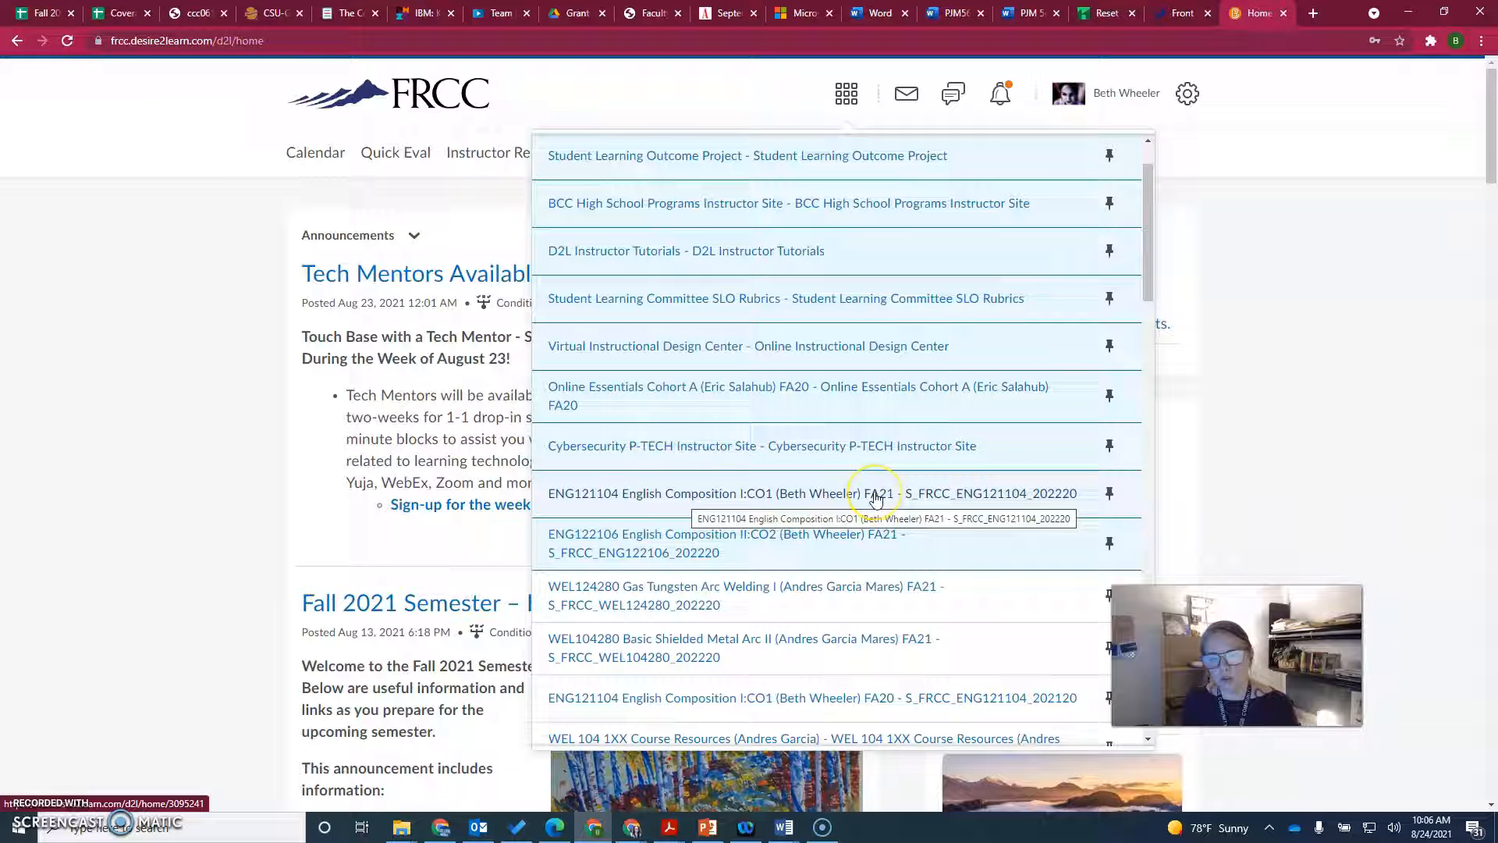
mouse_move(716, 493)
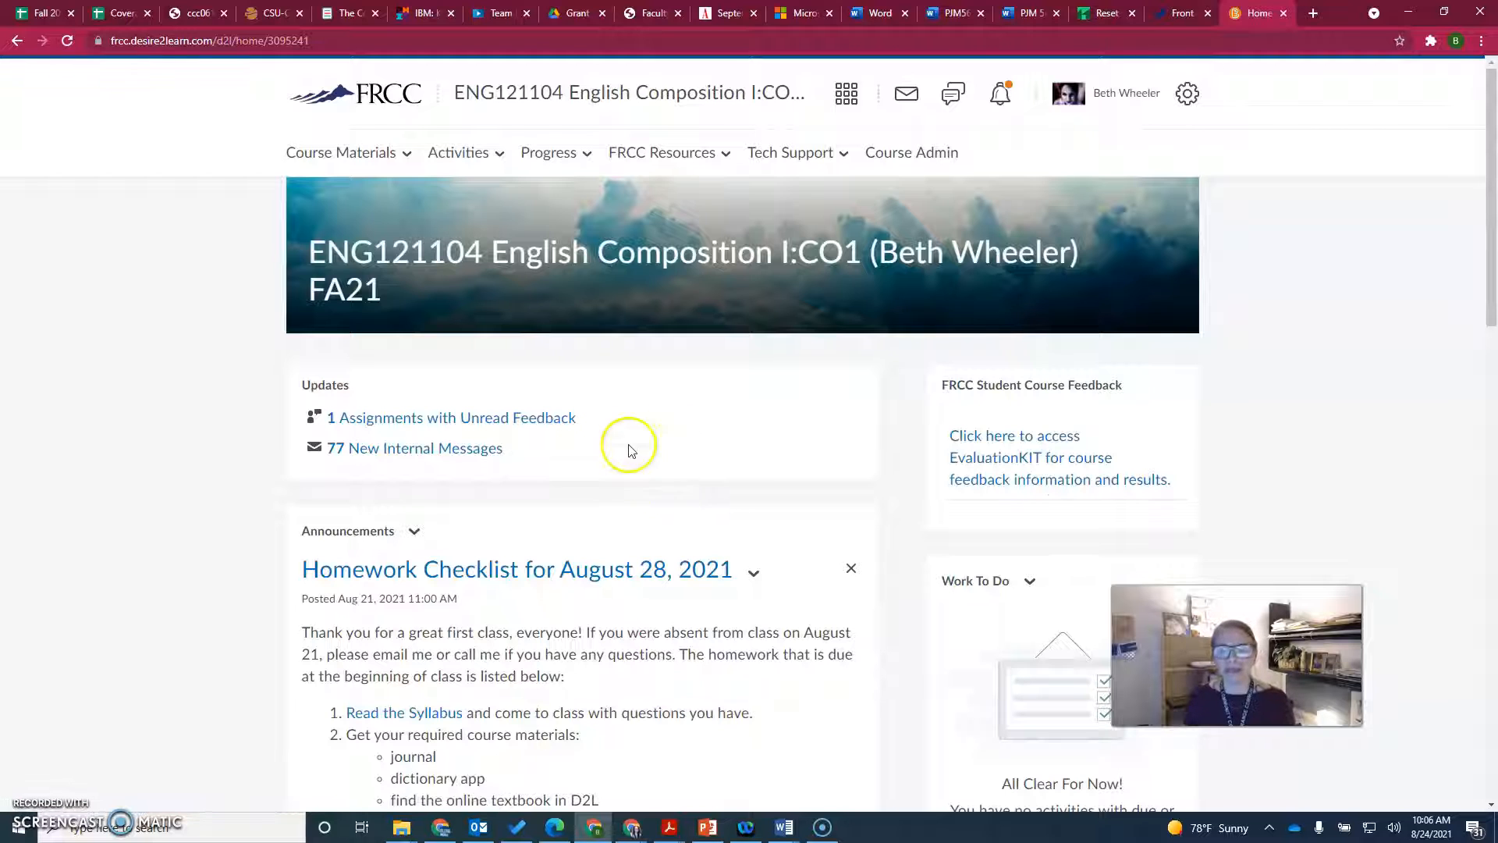
scroll(down, 3)
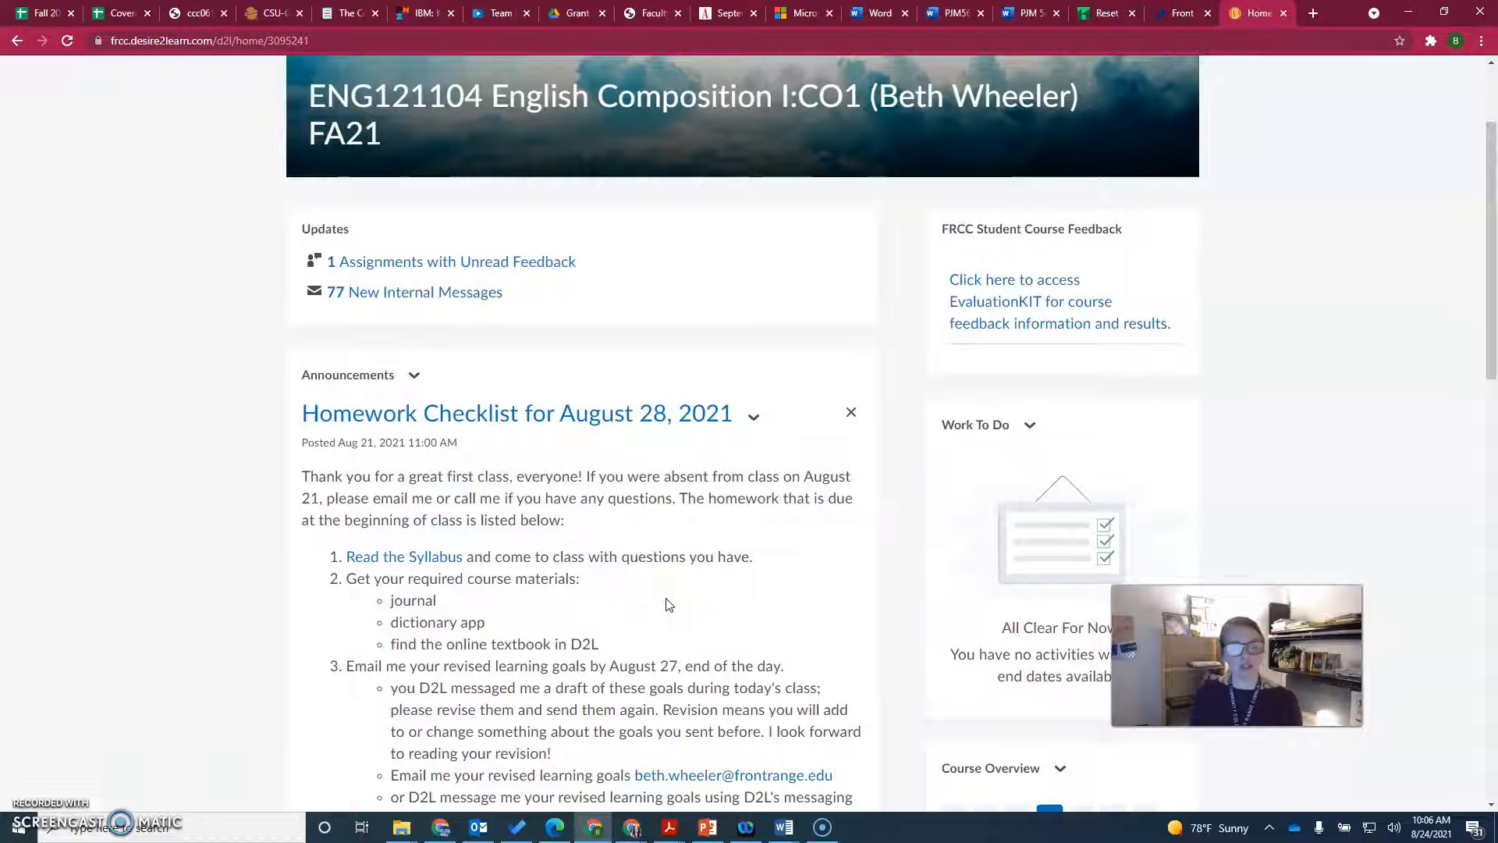
scroll(down, 3)
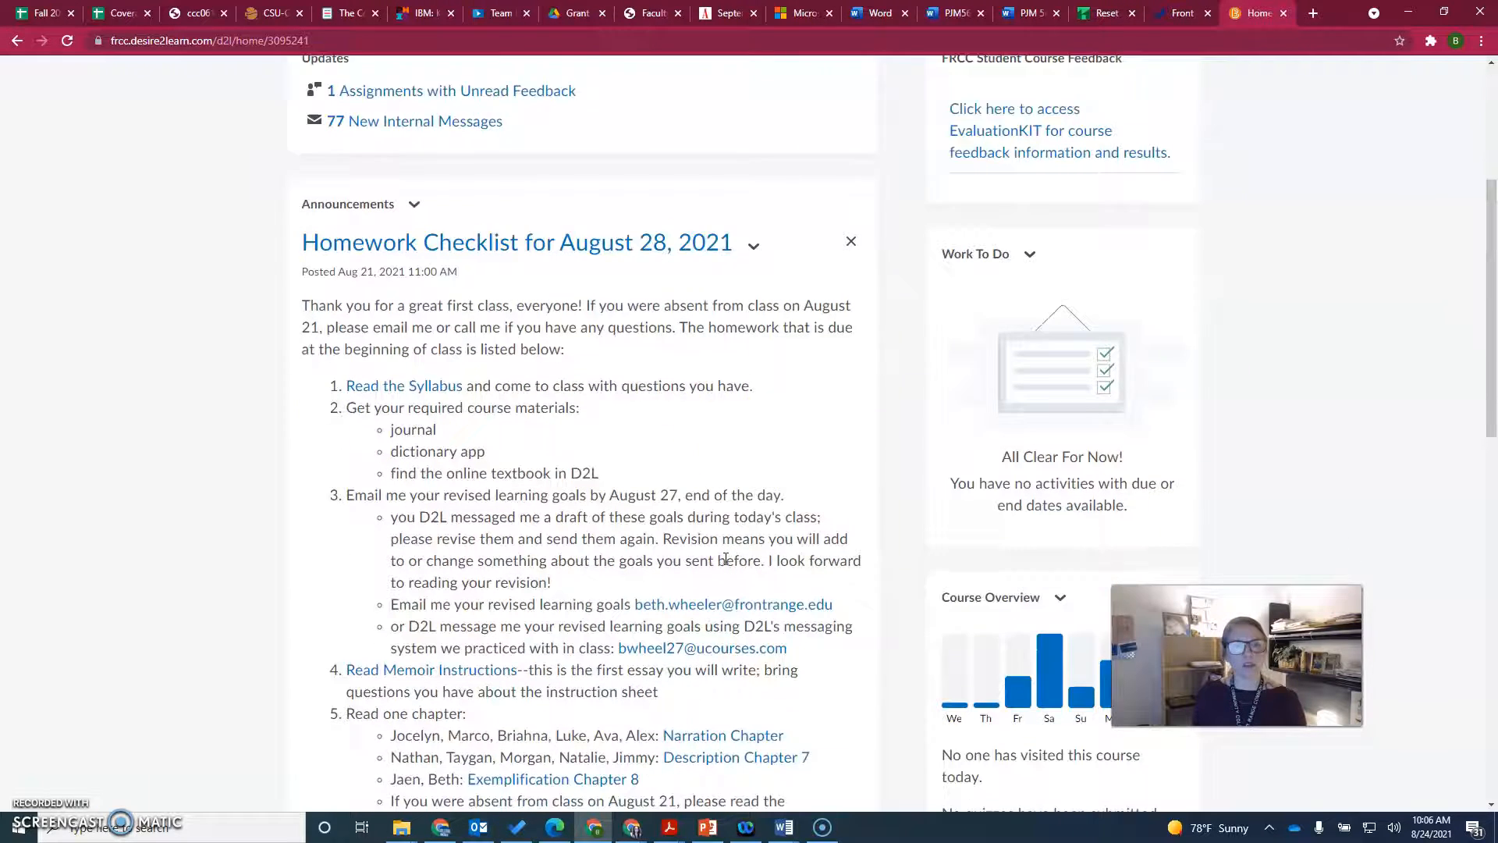
scroll(down, 3)
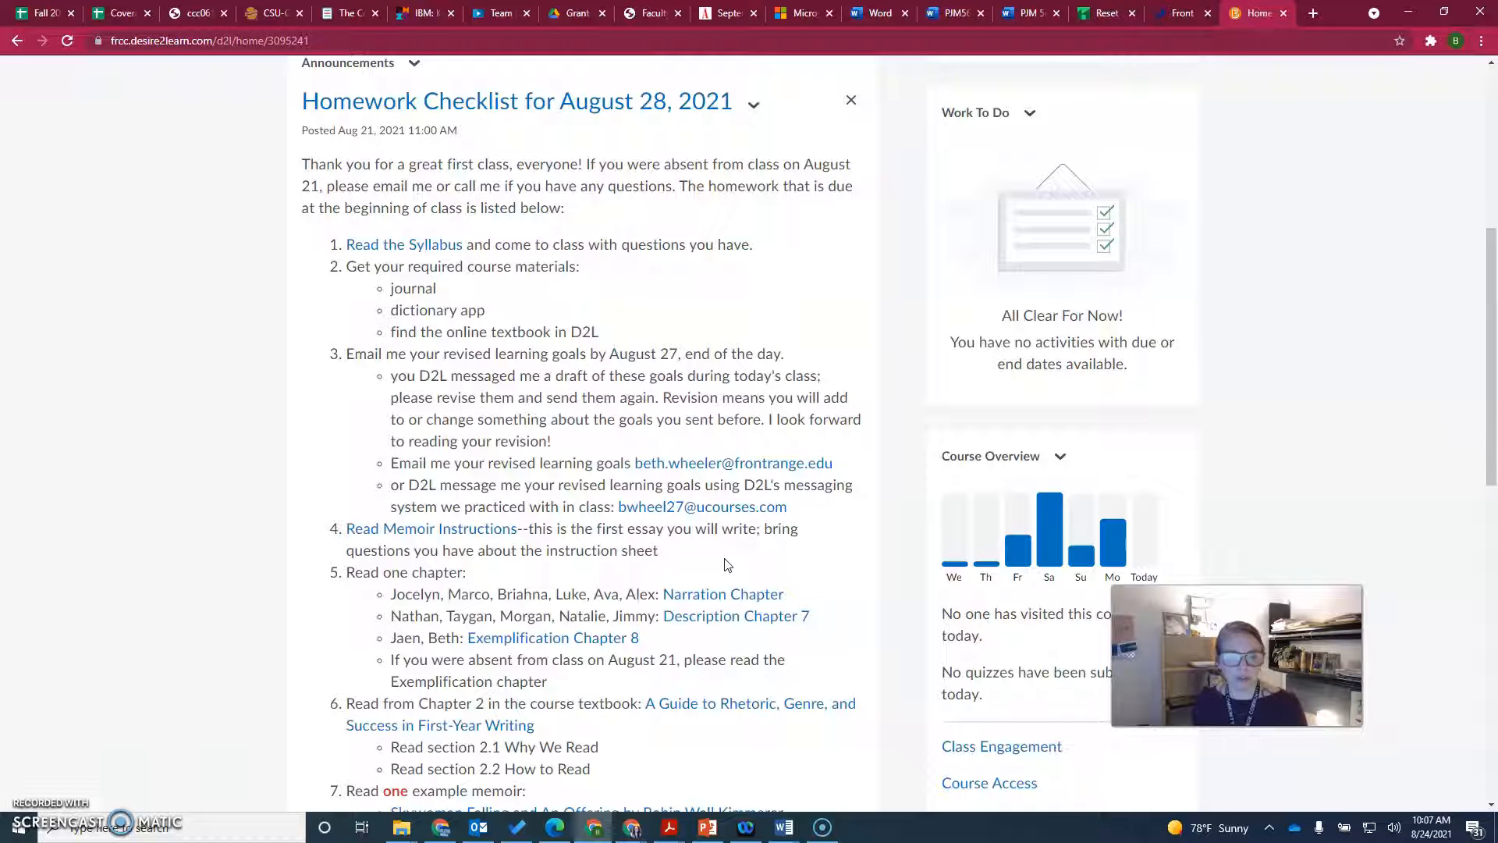
scroll(down, 3)
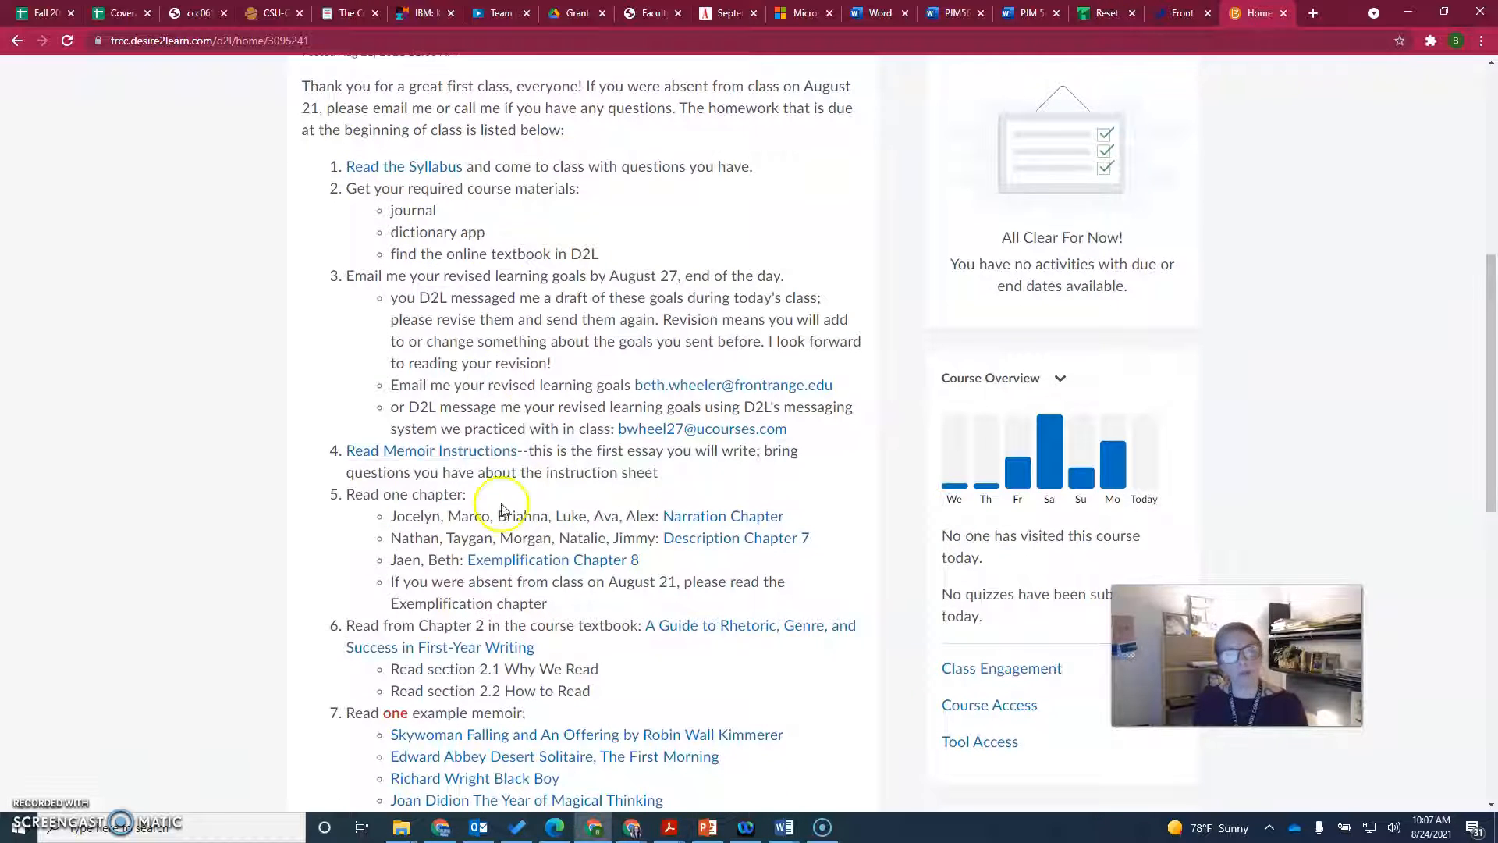
mouse_move(584, 553)
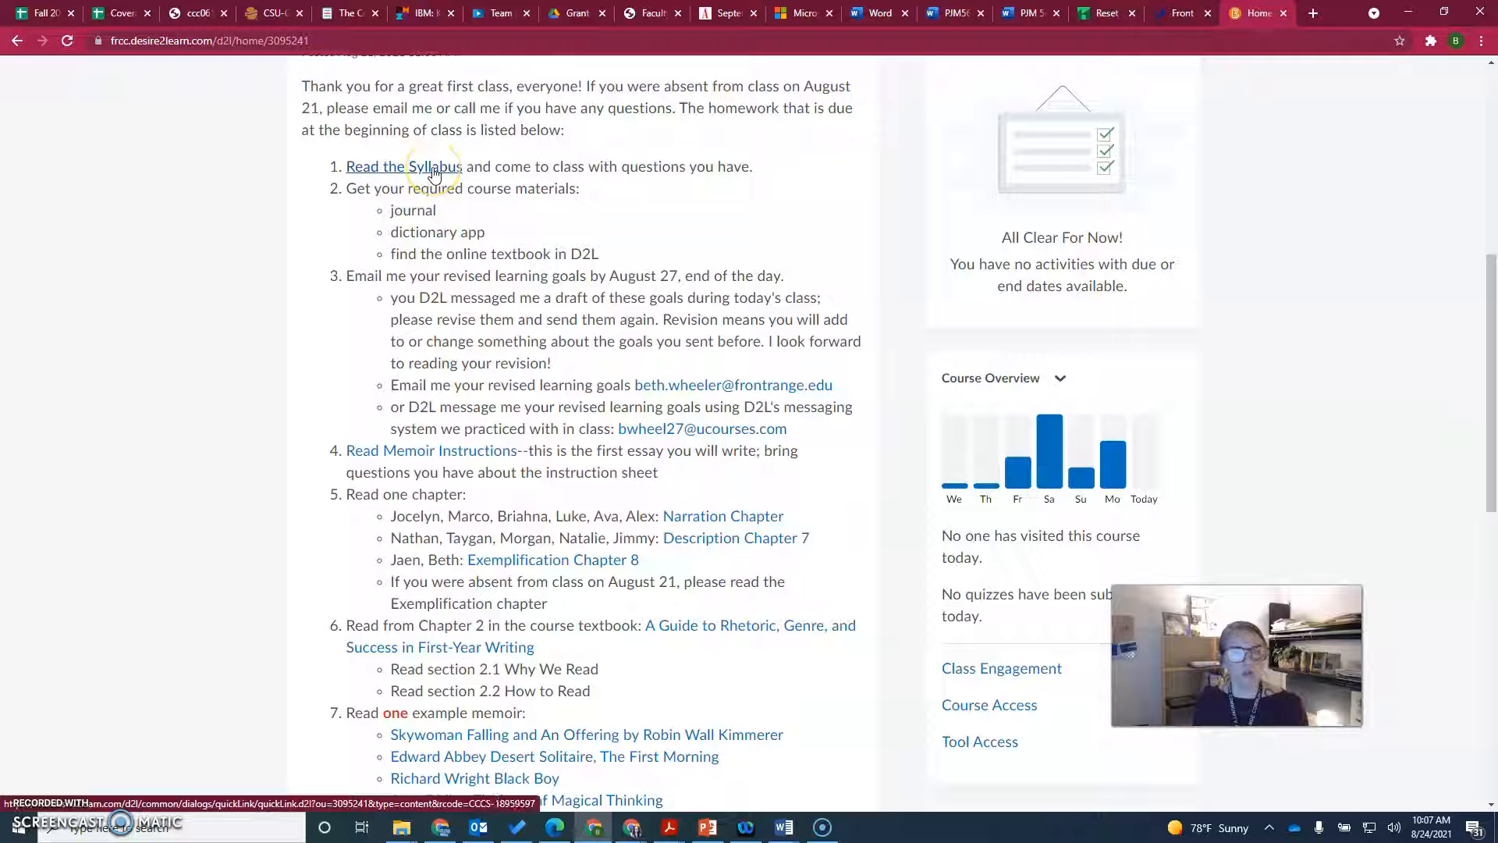
mouse_move(430, 275)
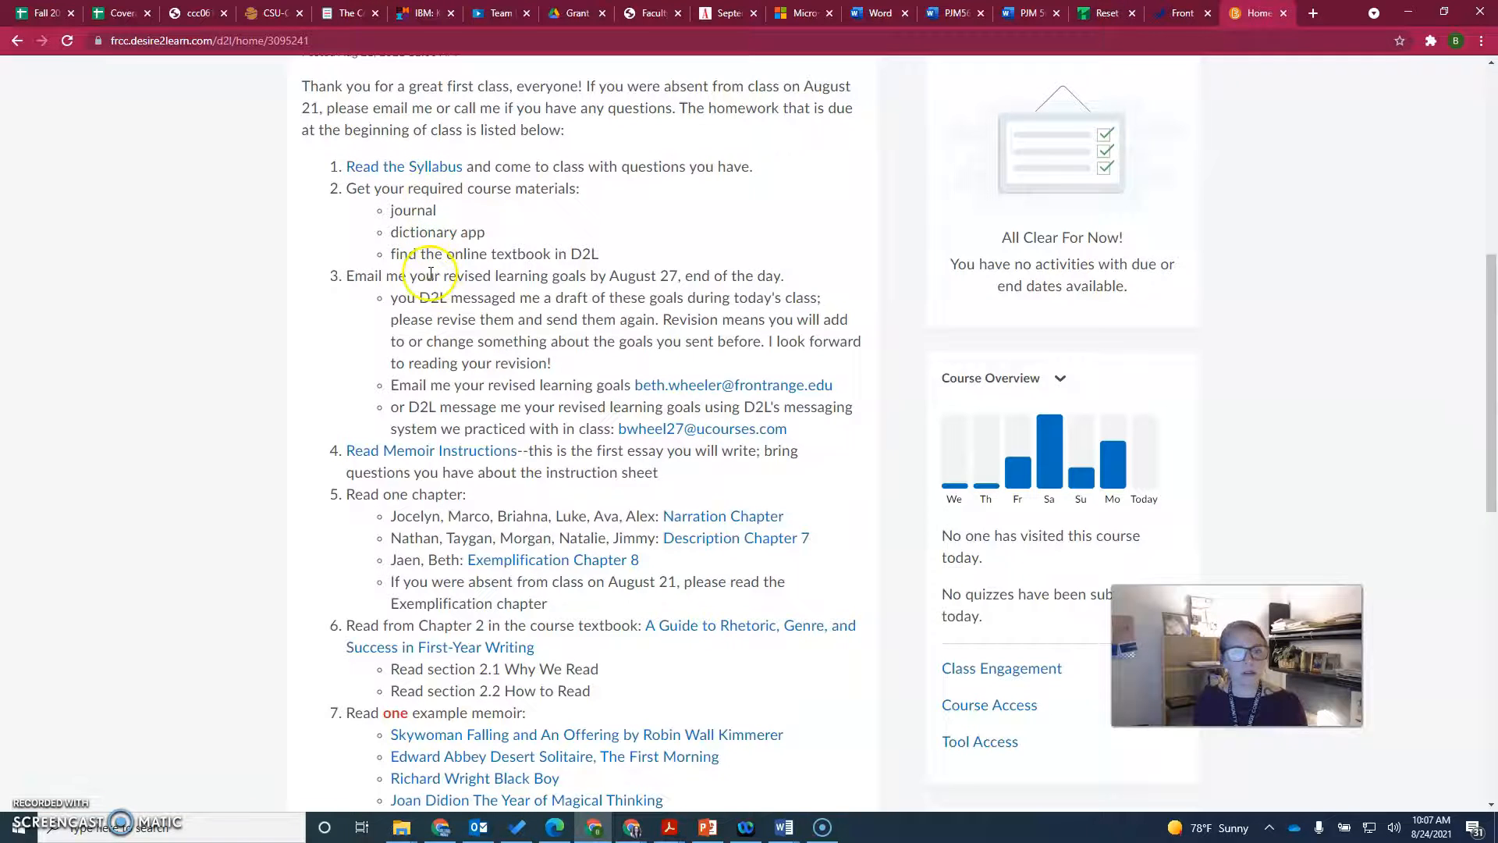
mouse_move(458, 294)
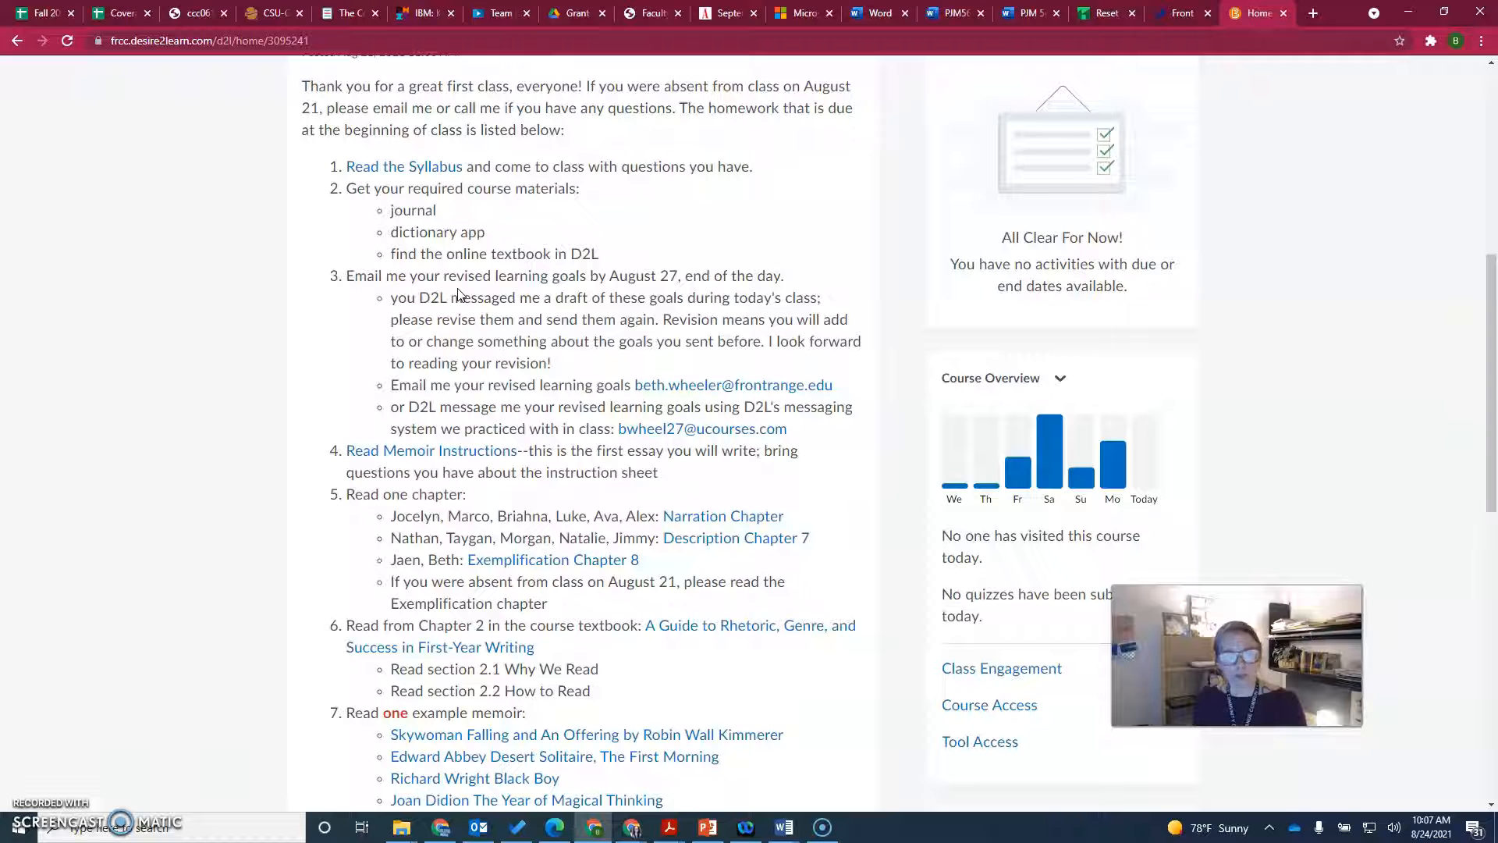
scroll(down, 3)
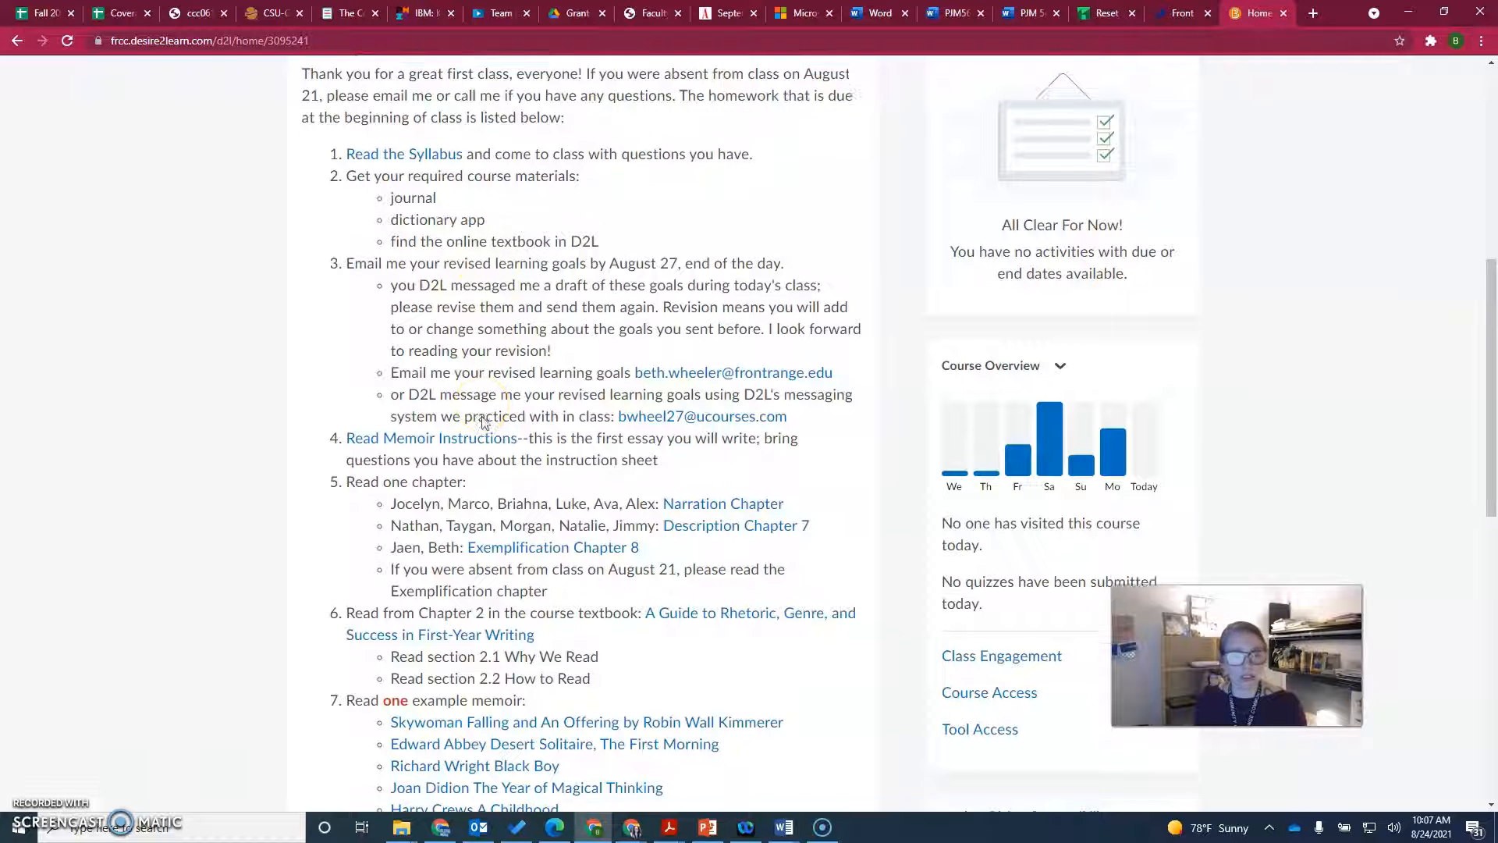
scroll(down, 3)
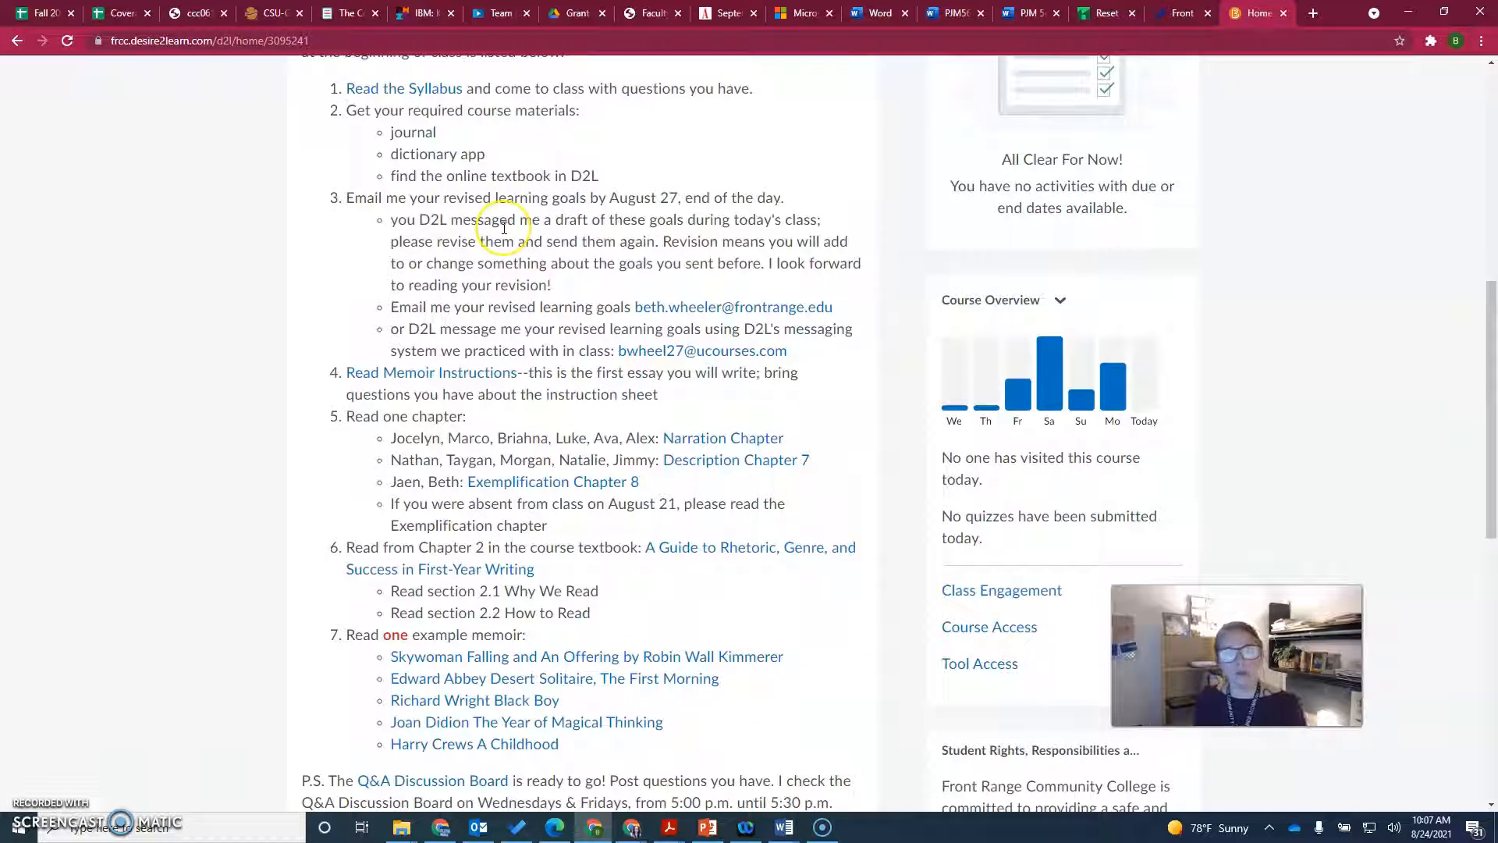
mouse_move(504, 227)
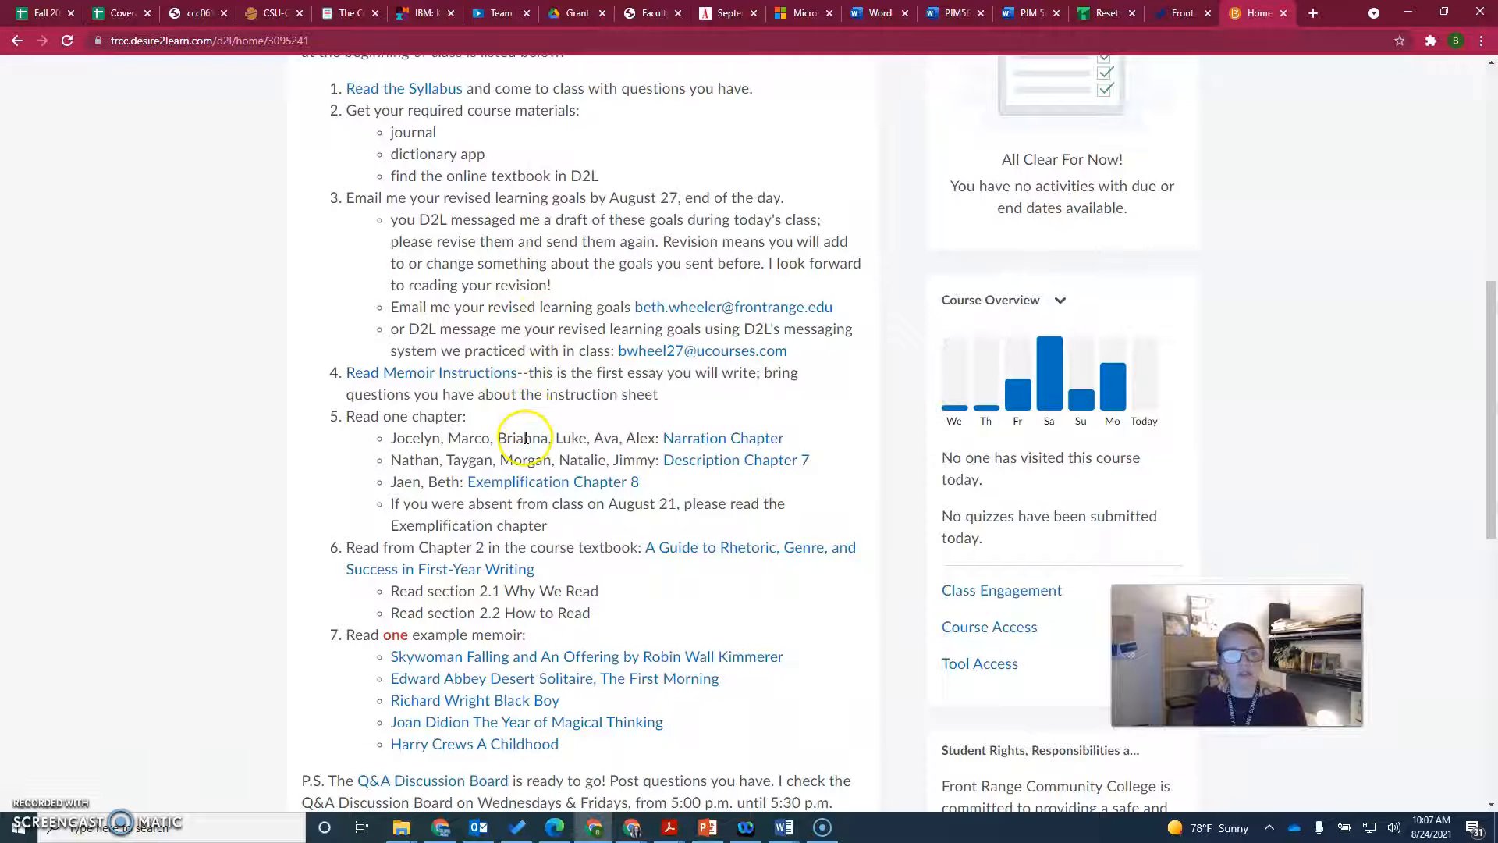
scroll(down, 3)
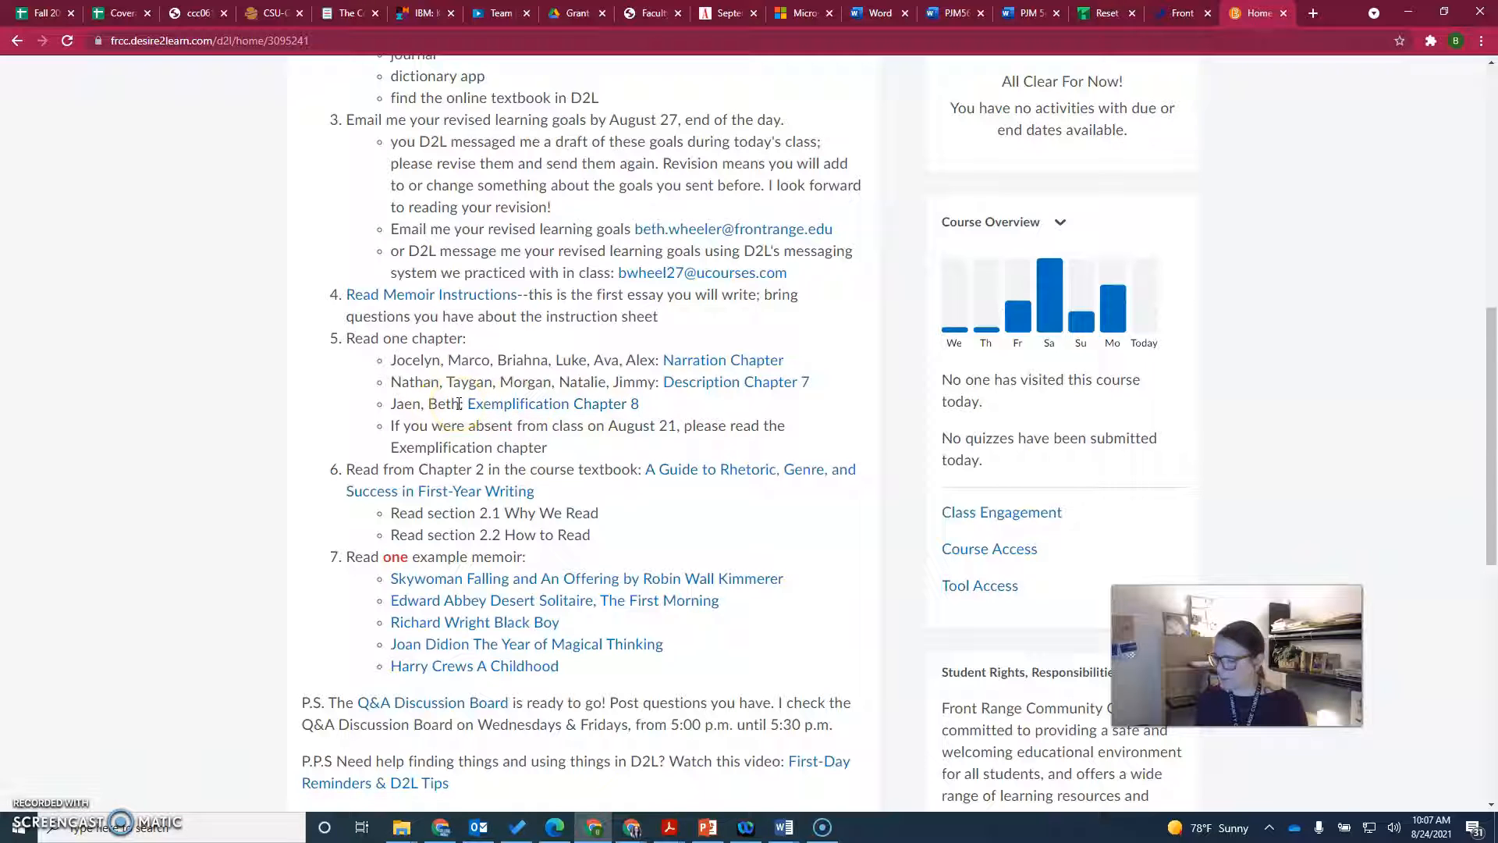
scroll(down, 3)
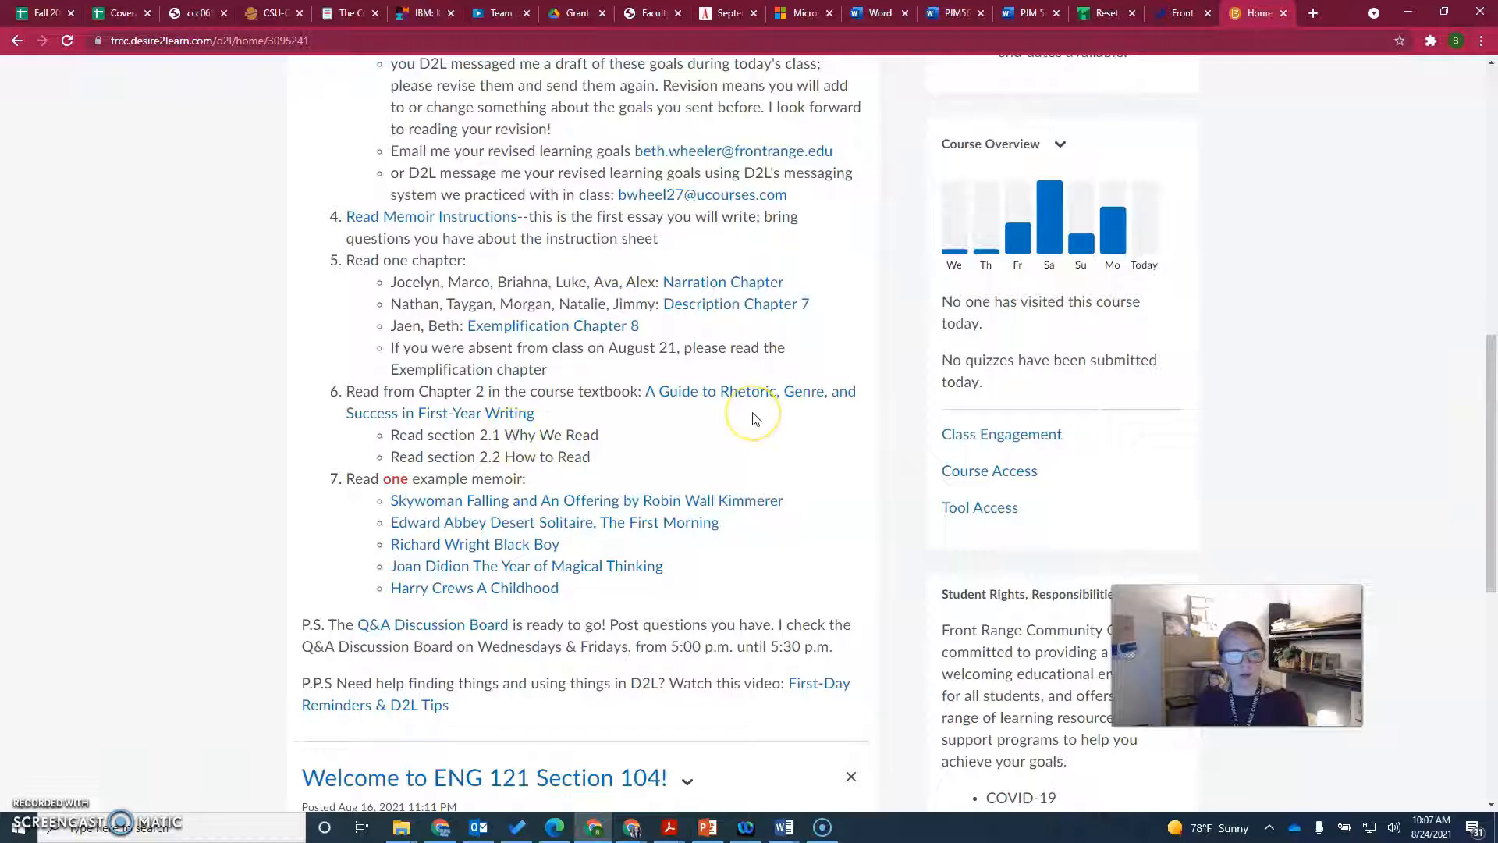
mouse_move(530, 588)
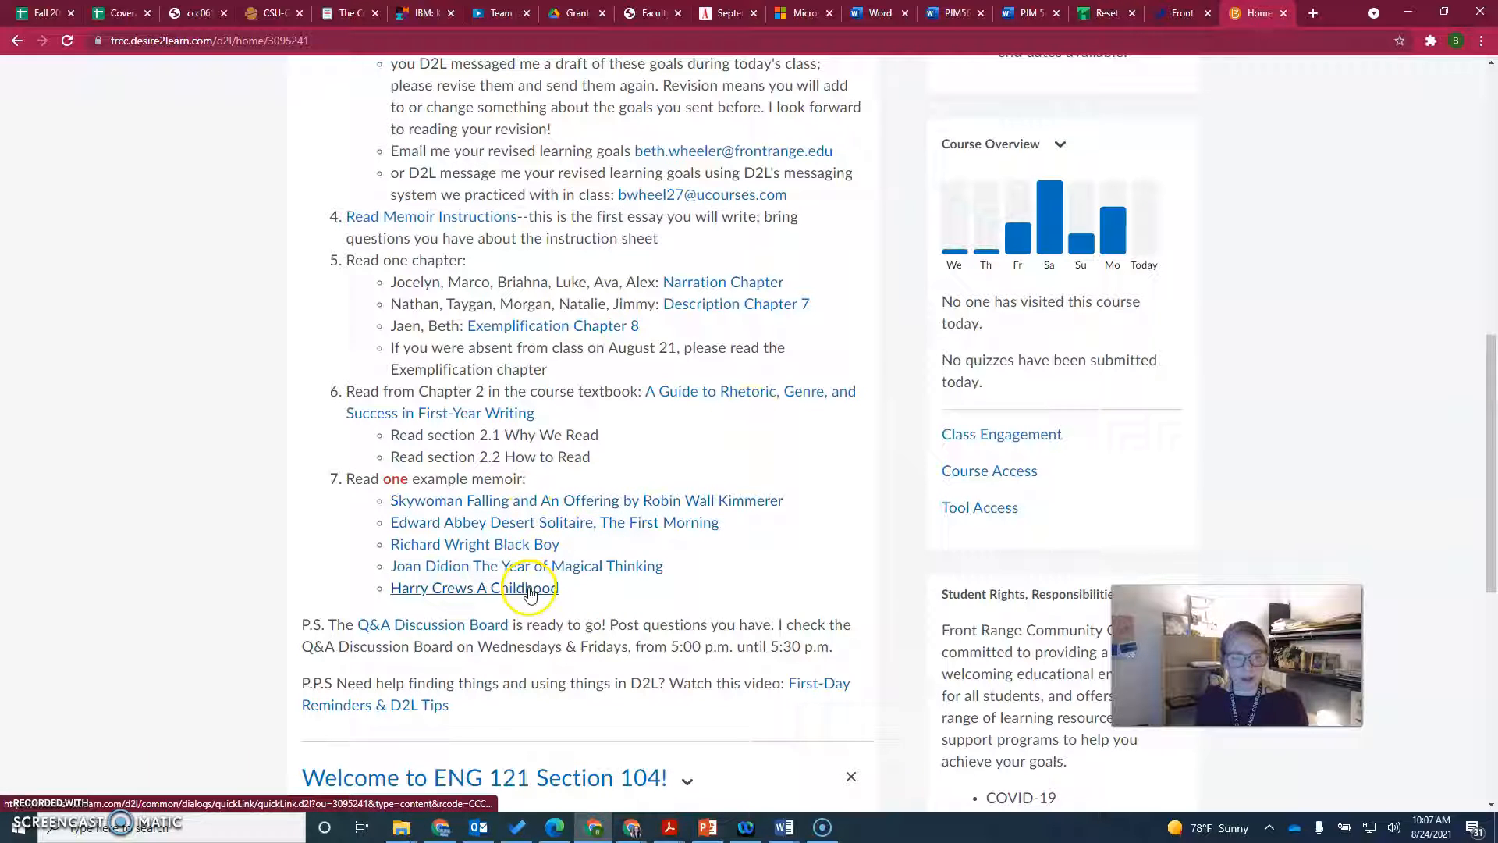
scroll(down, 3)
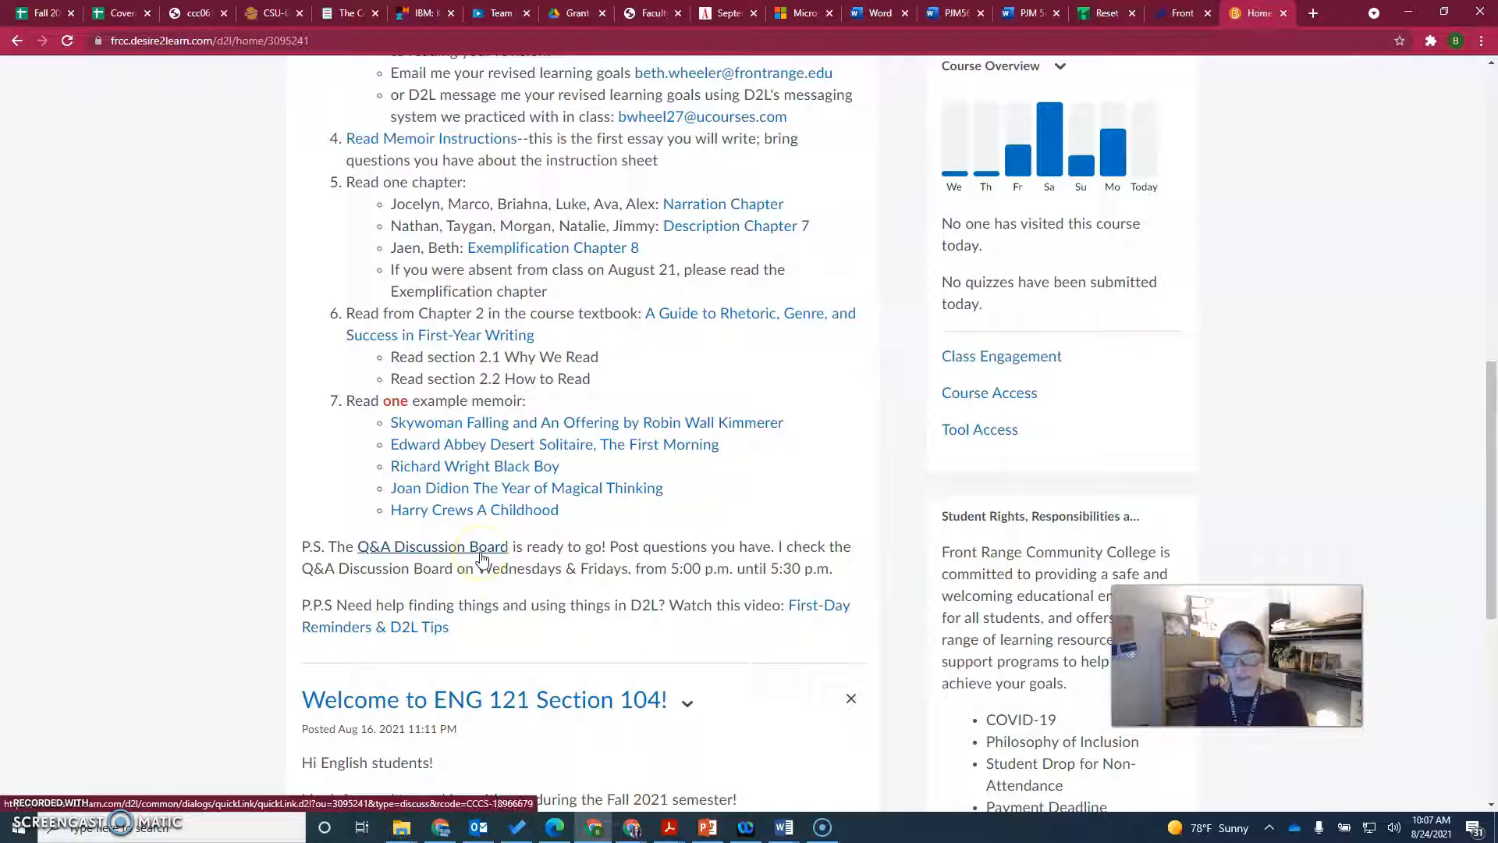
mouse_move(420, 626)
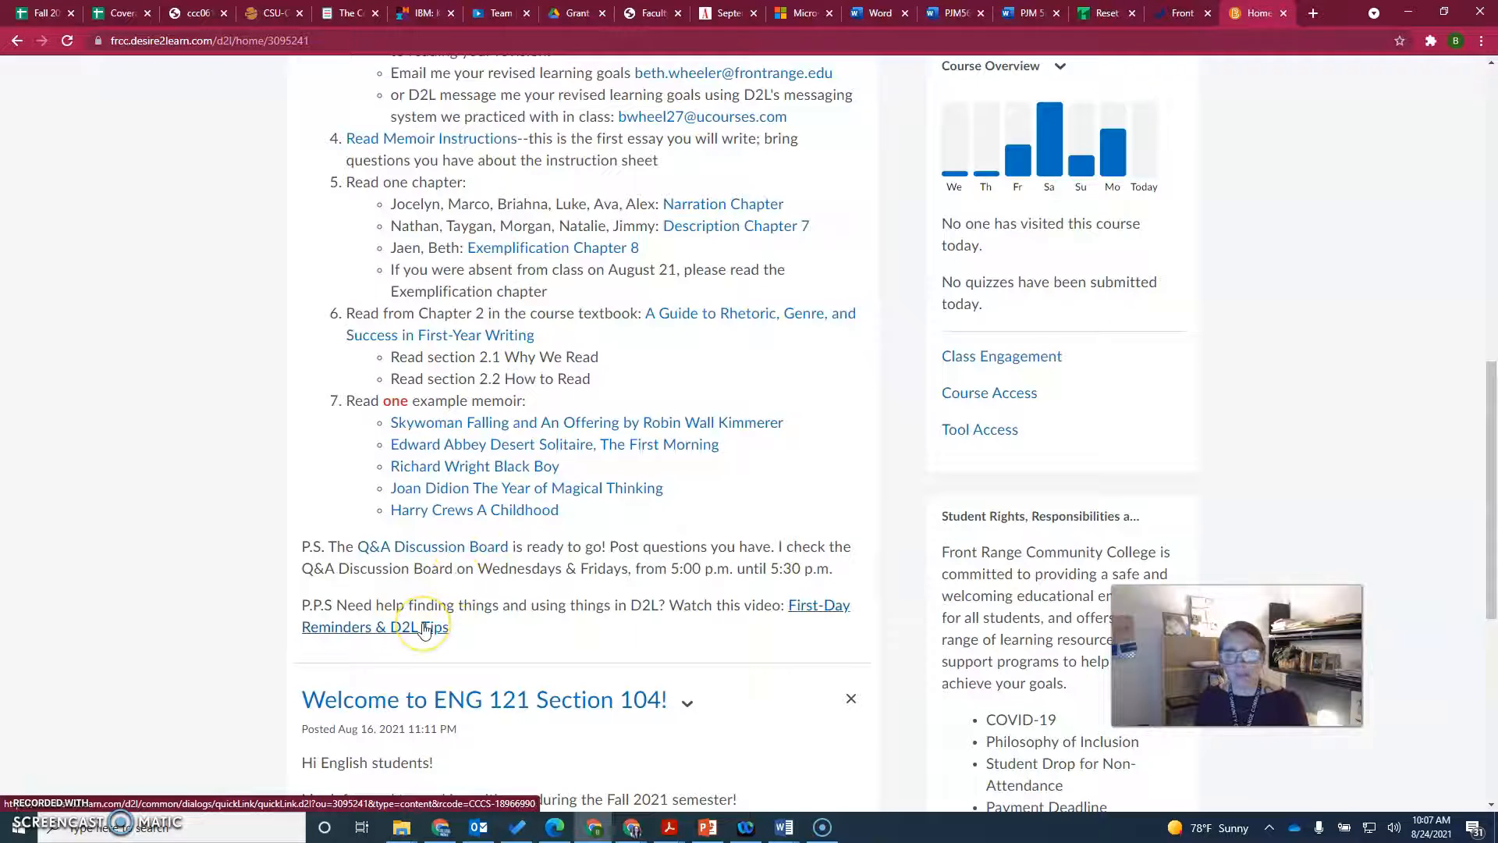
scroll(up, 3)
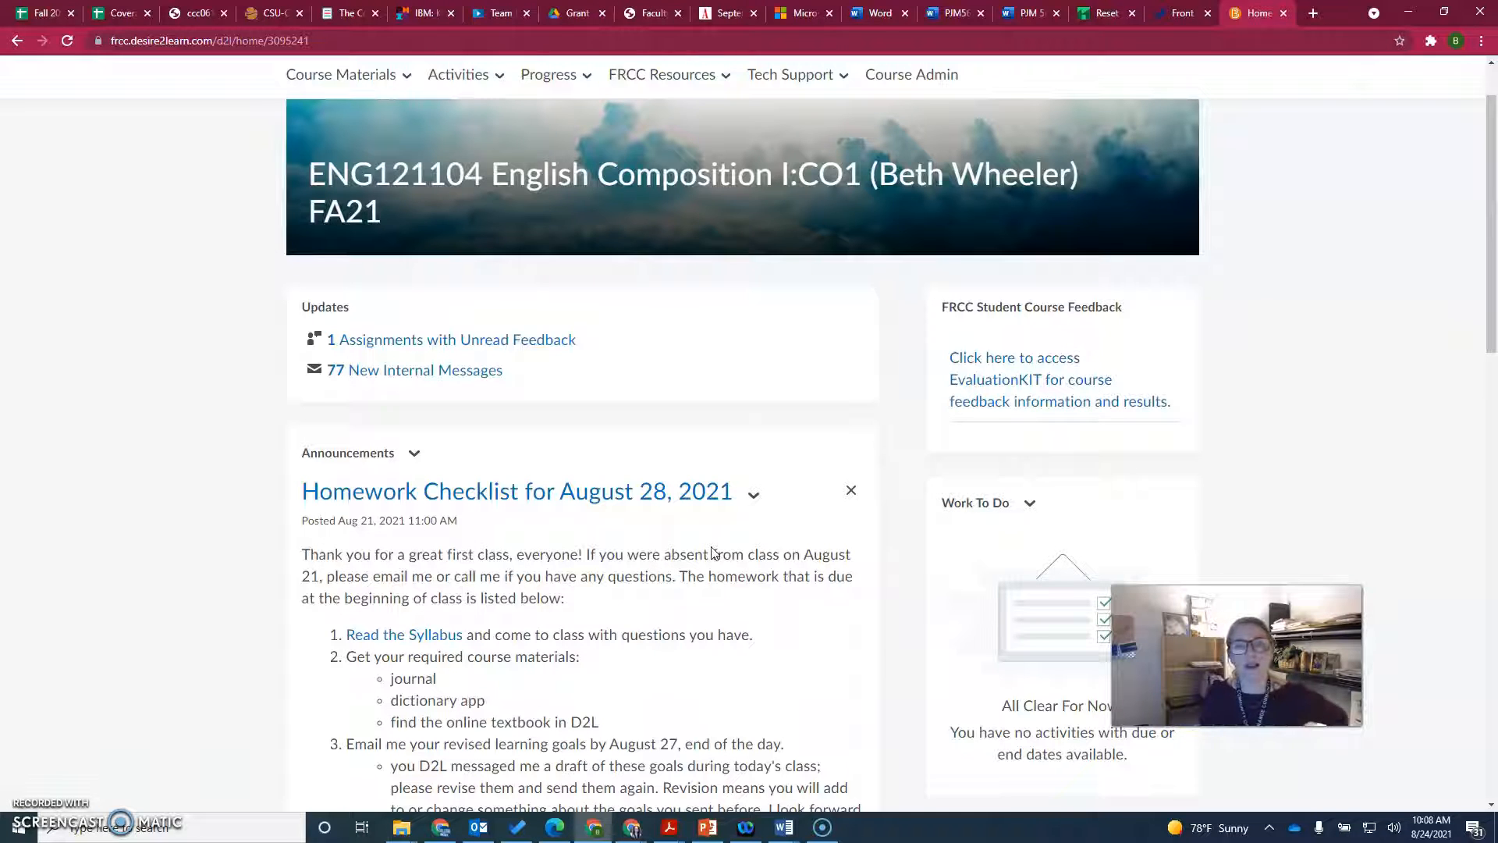
mouse_move(81, 382)
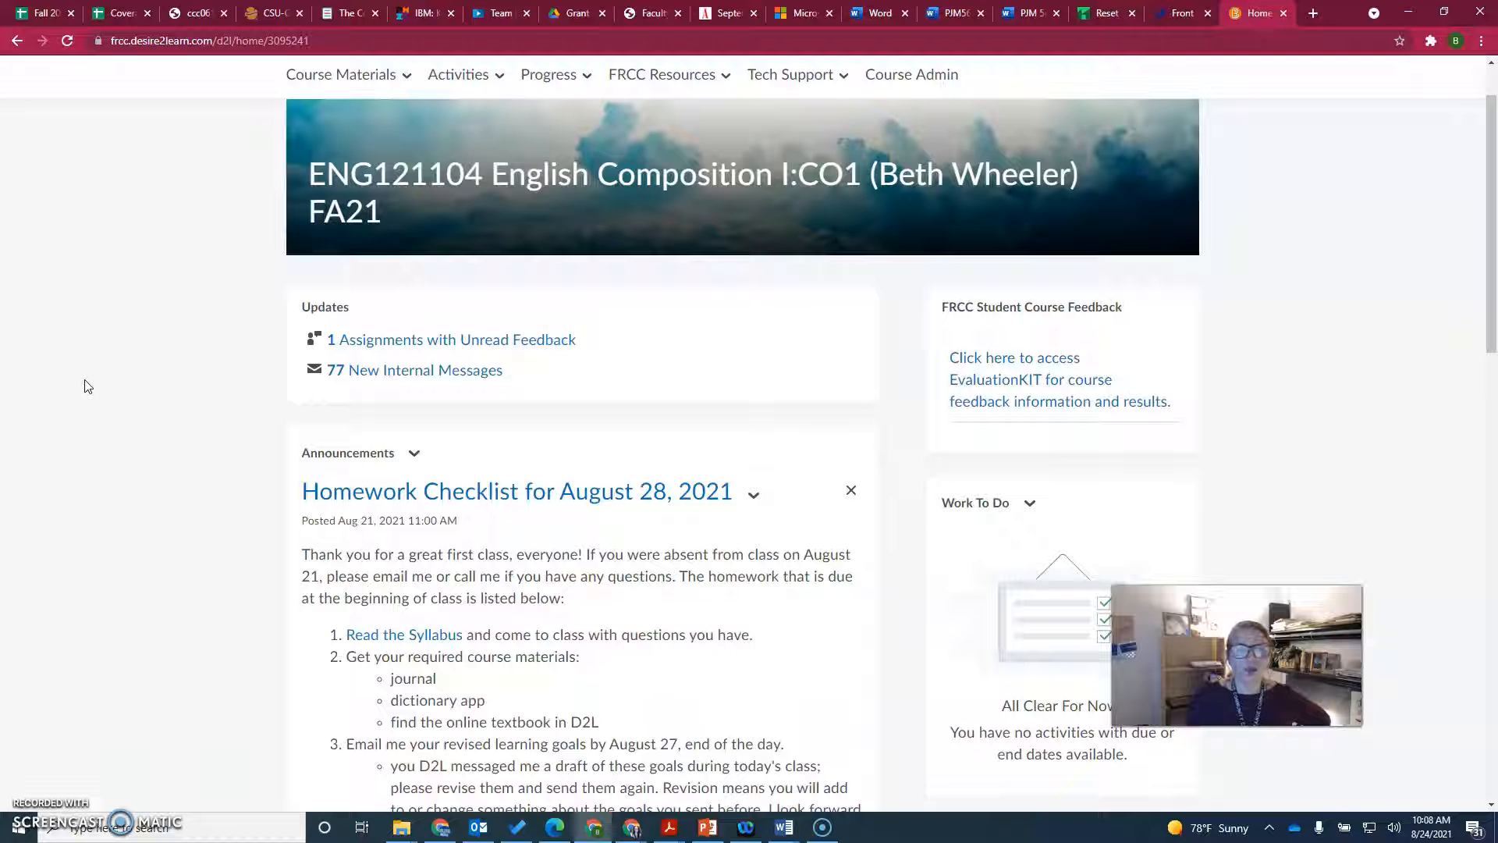
scroll(up, 3)
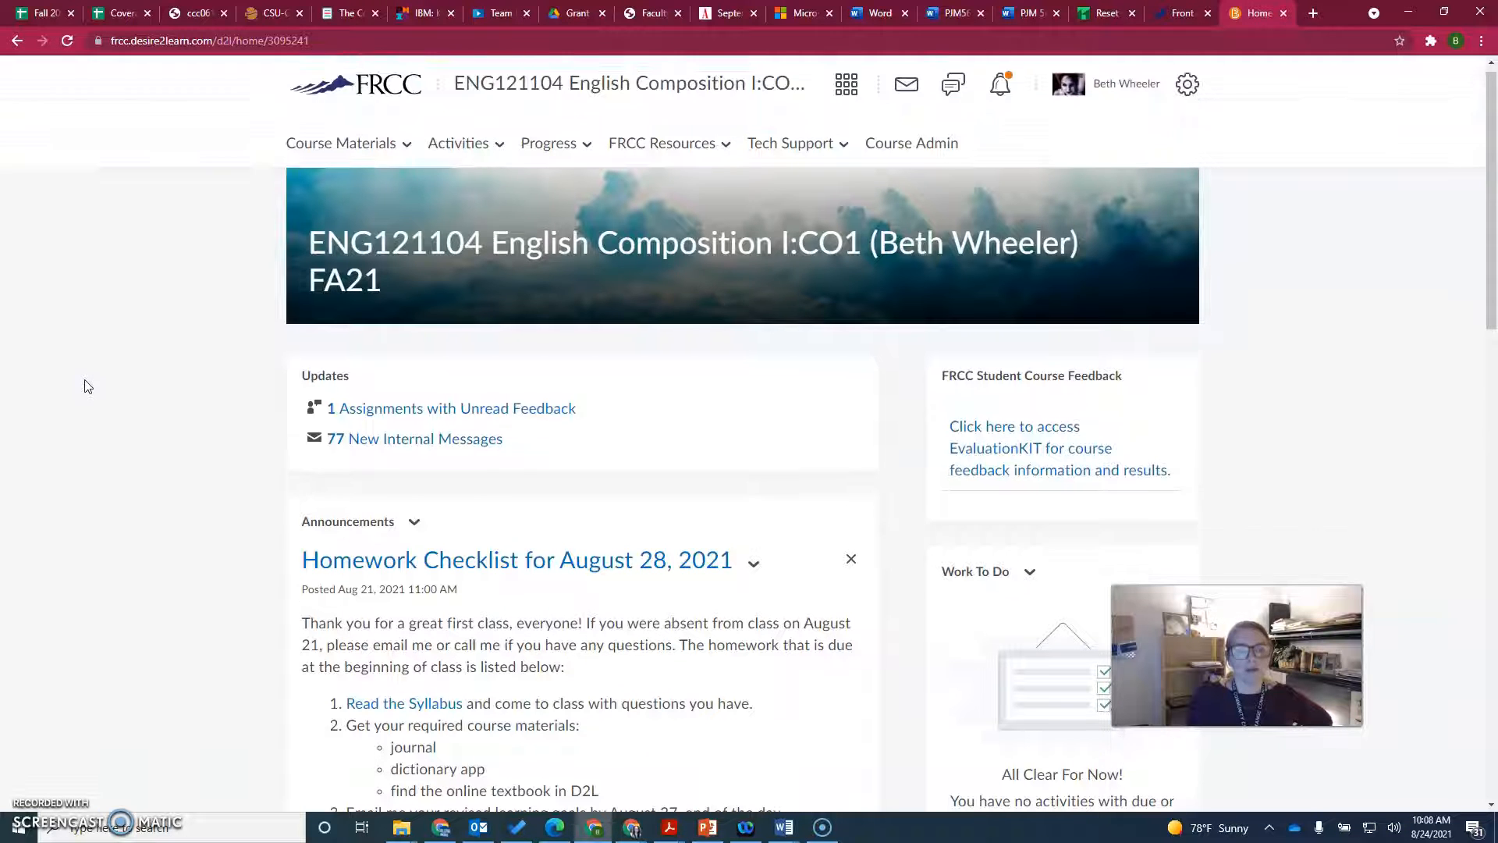